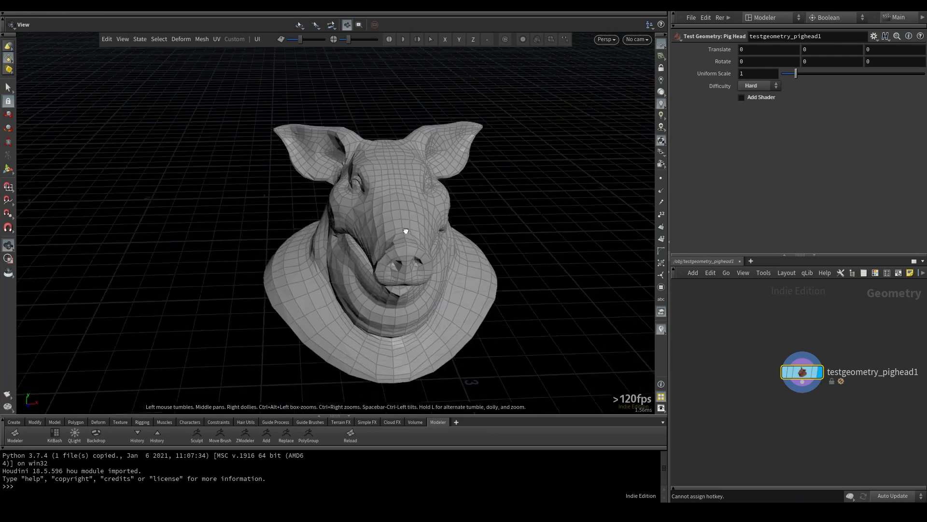
- Select several snout faces and collapse them into a single point with Shift+X
left_click(201, 39)
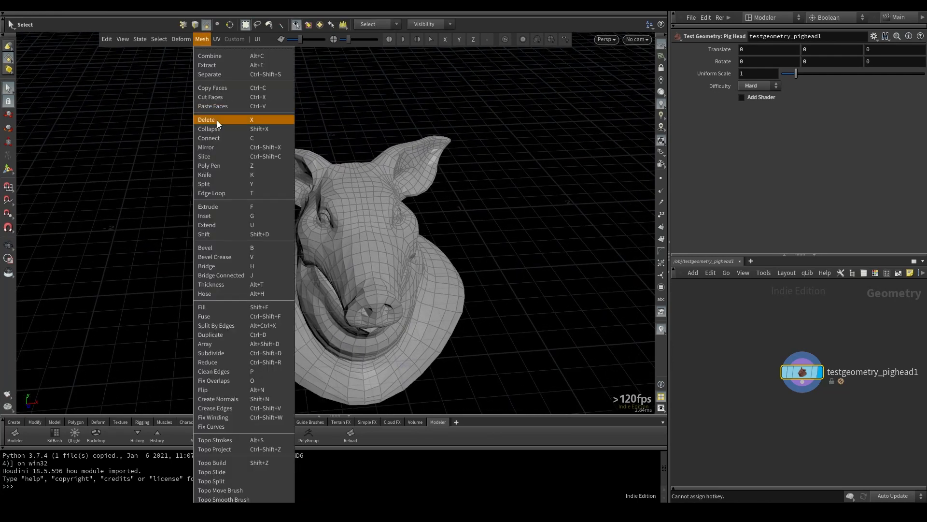
mouse_move(227, 130)
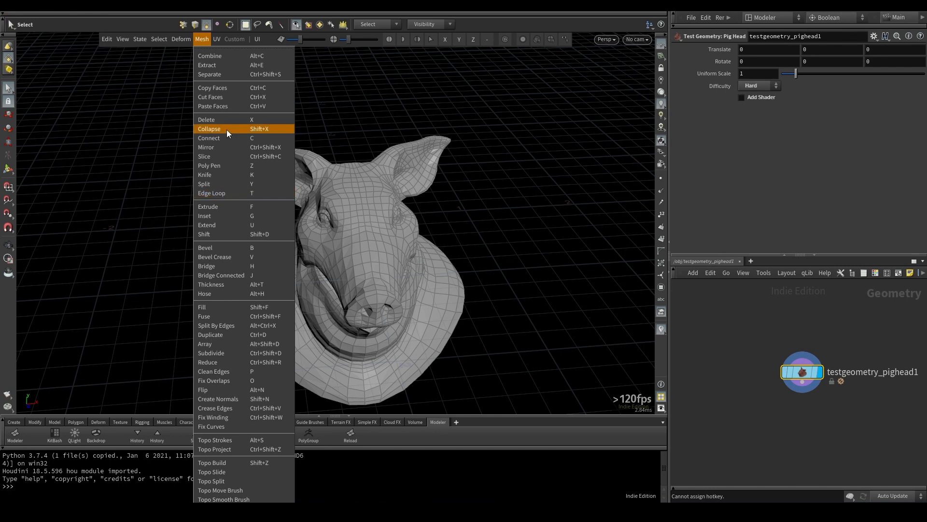
mouse_move(242, 129)
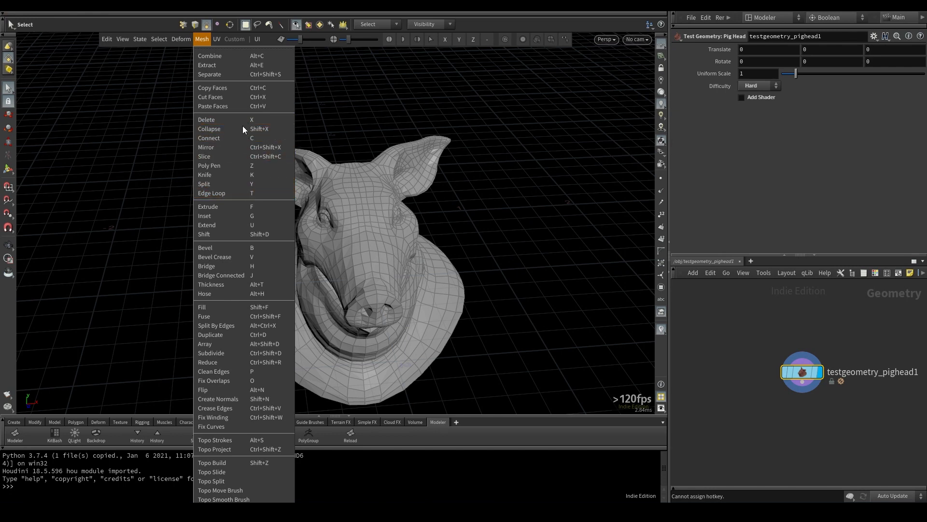
mouse_move(237, 156)
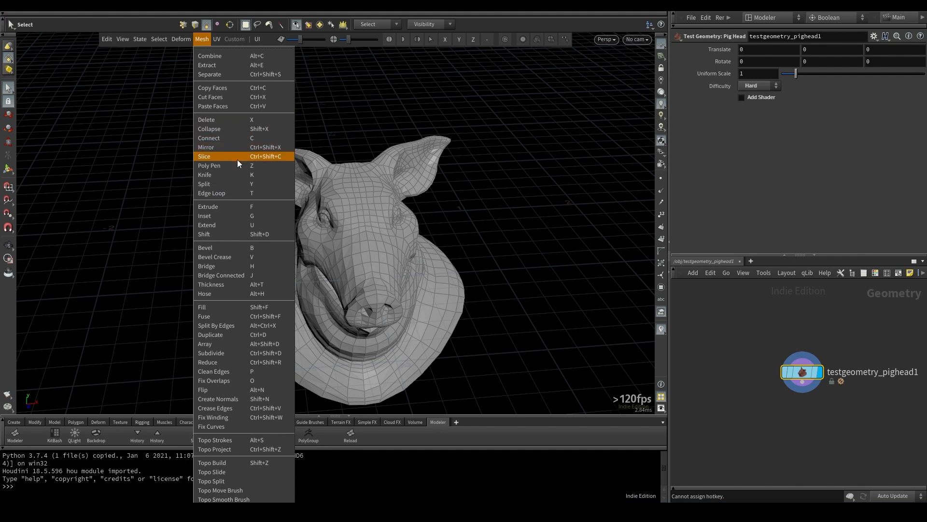
mouse_move(224, 184)
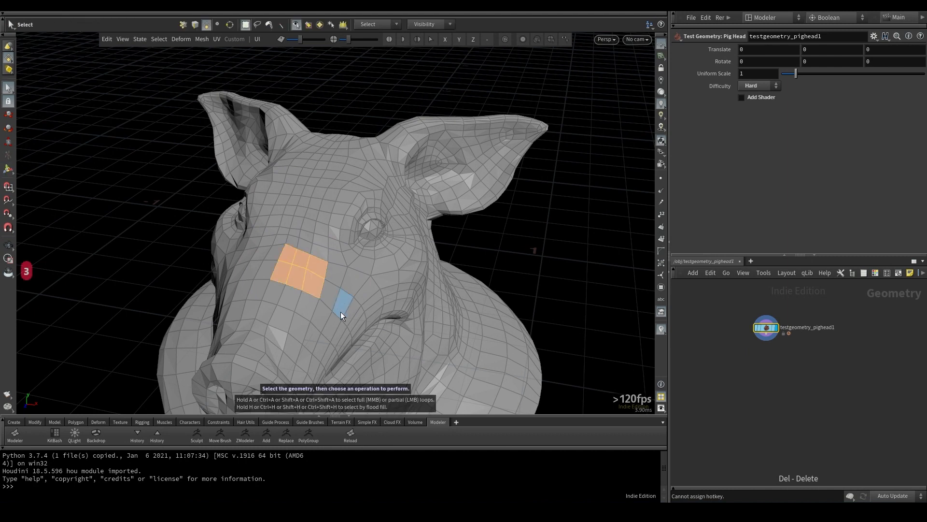
left_click(201, 39)
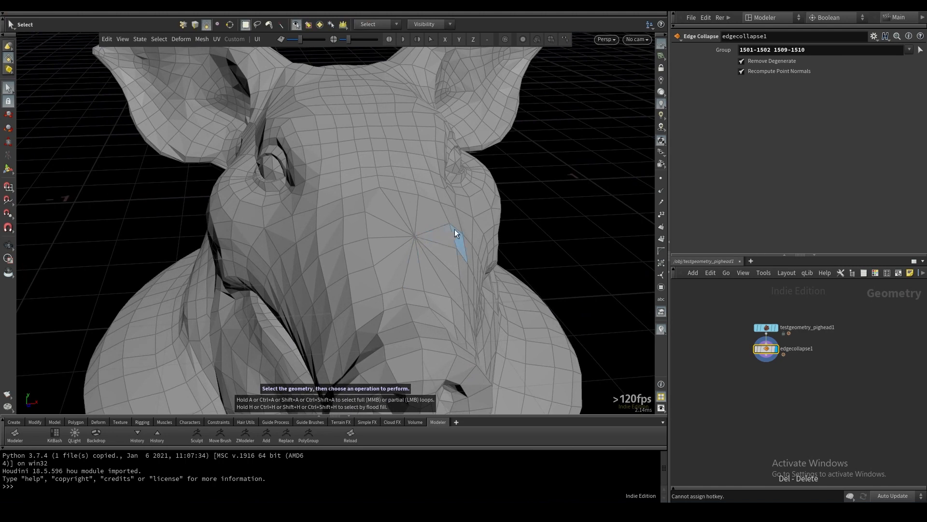
- Use Mesh > Connect to draw a new edge between two snout points
left_click(201, 39)
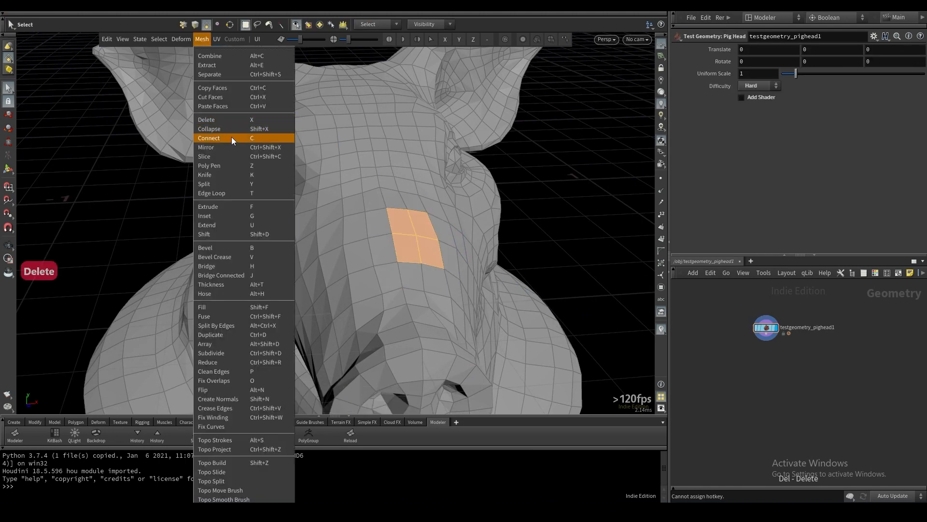
left_click(208, 138)
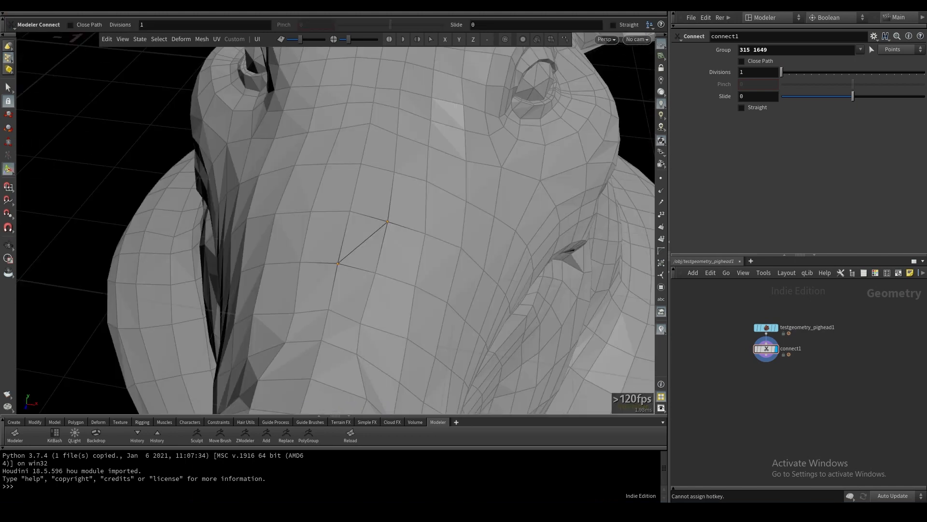
key("Delete")
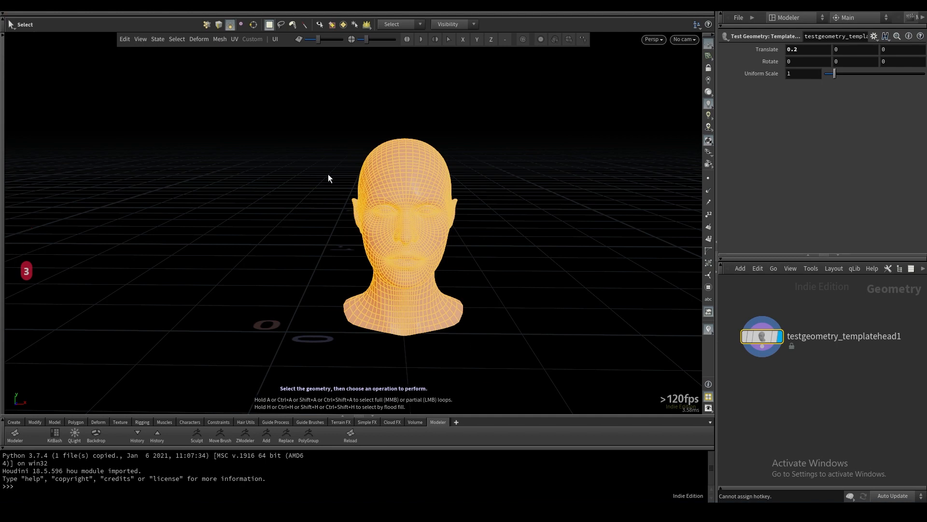
- Mirror the template head horizontally with Ctrl+Shift+X, then delete the mirrored copy
key("ctrl+shift+x")
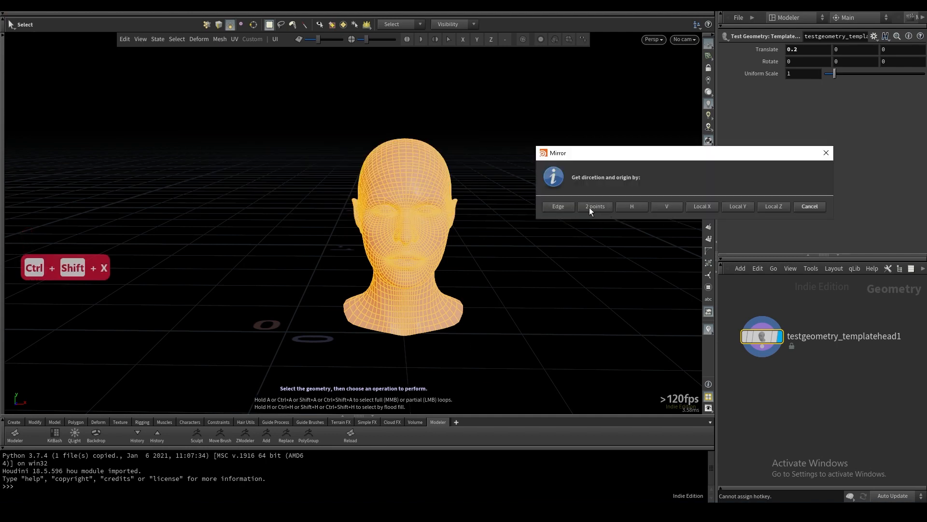
mouse_move(632, 206)
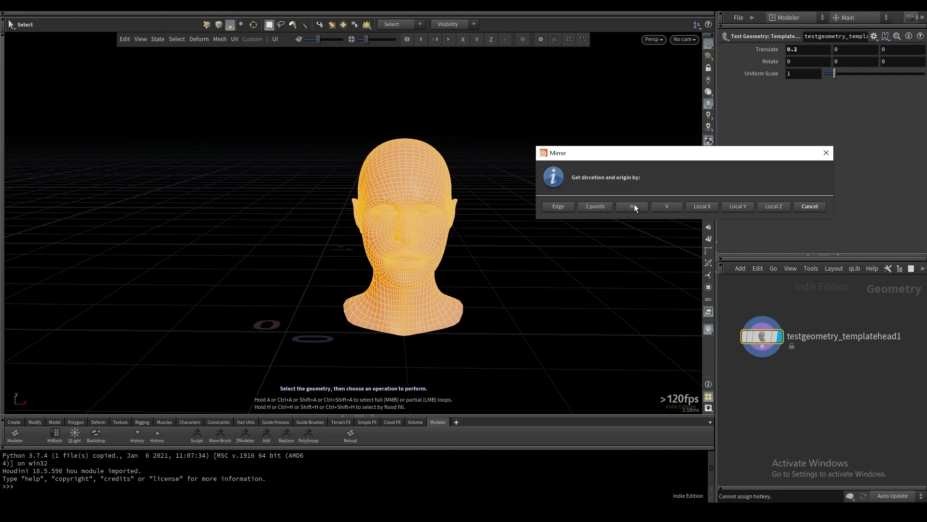
mouse_move(670, 213)
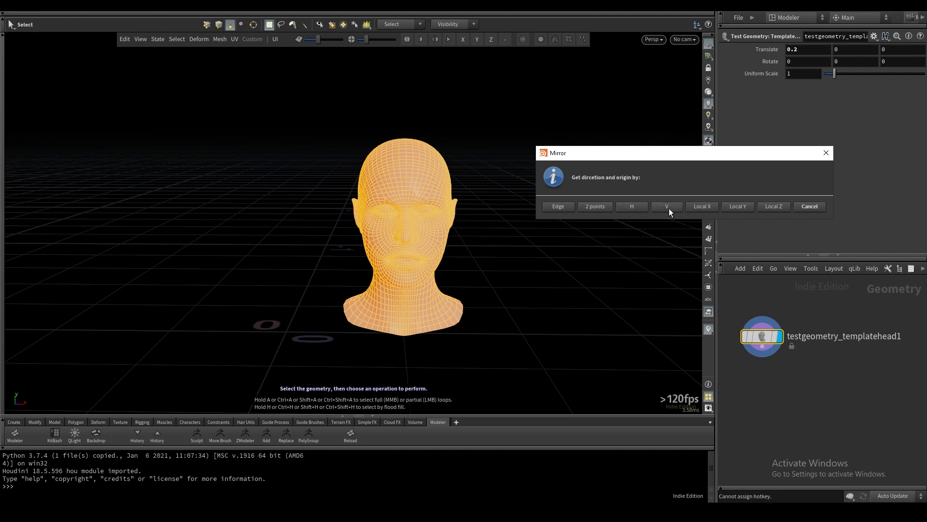
mouse_move(765, 212)
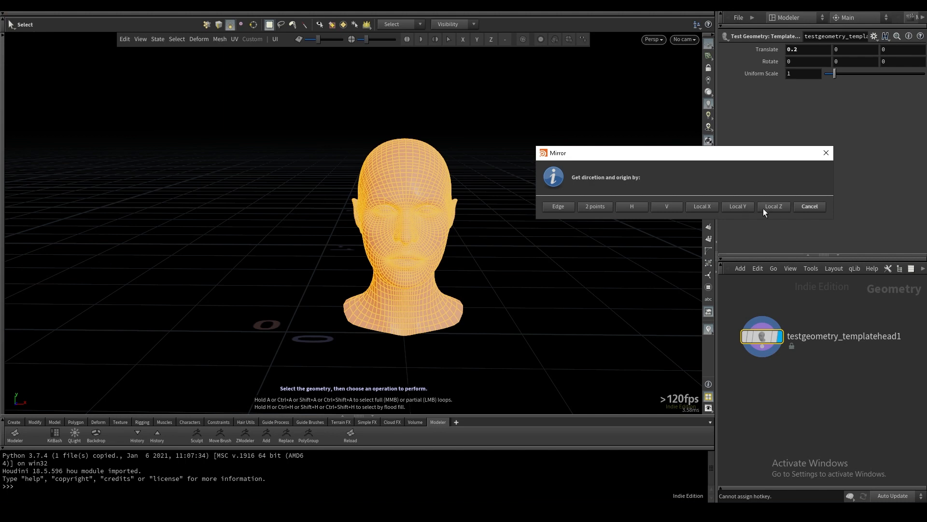
mouse_move(632, 212)
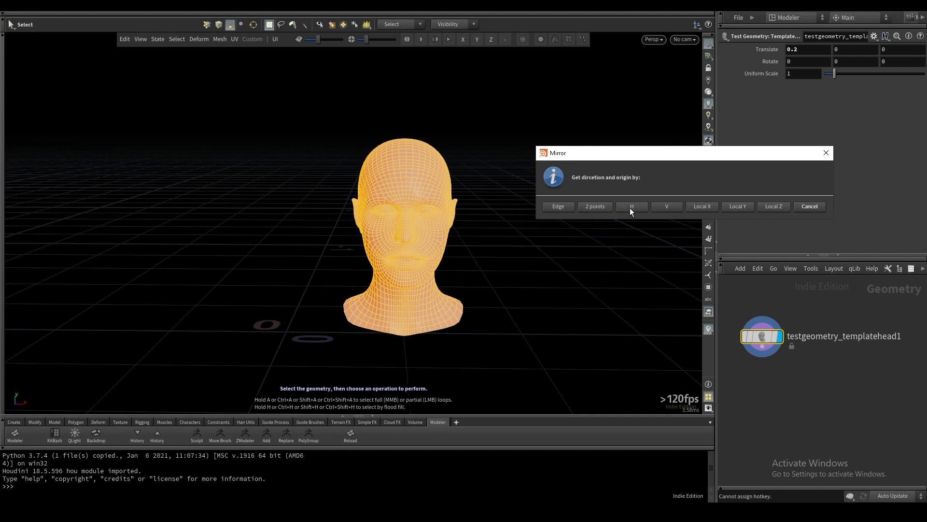
left_click(632, 205)
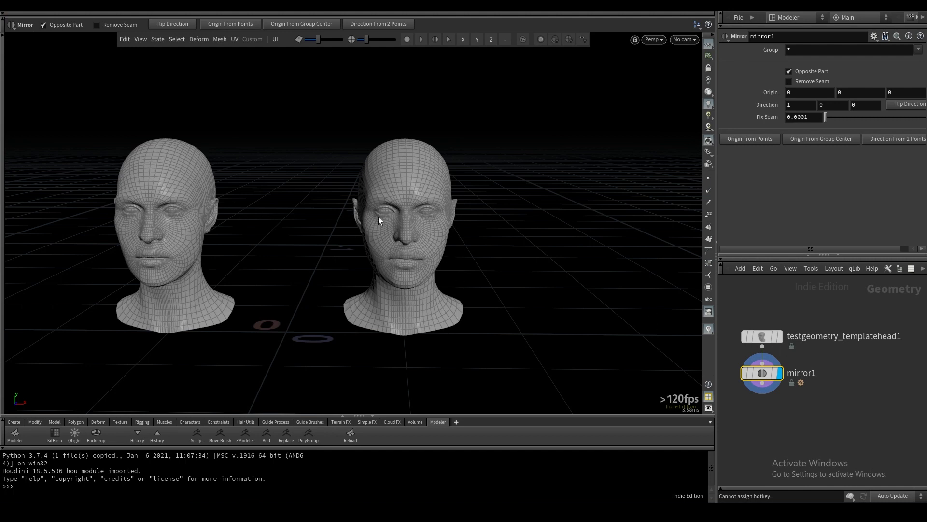
mouse_move(382, 224)
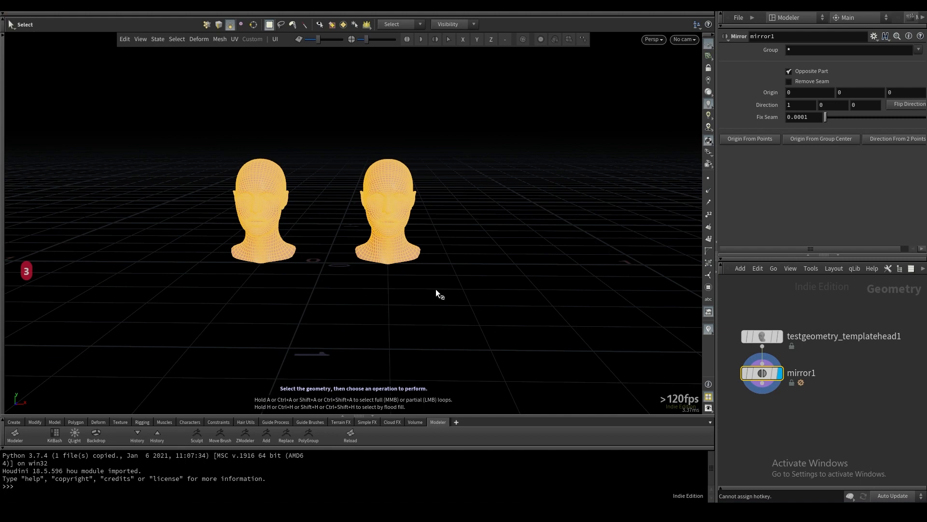
key("ctrl+shift+x")
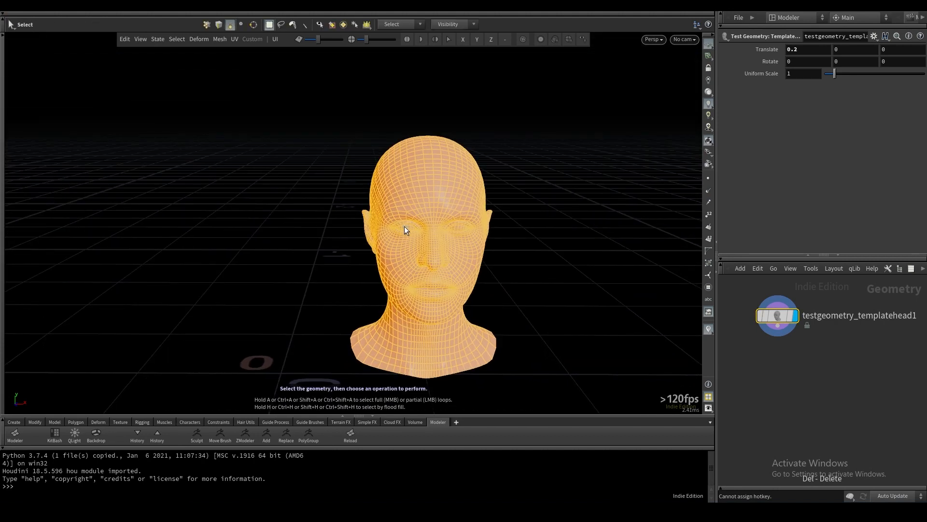
key("ctrl+shift+x")
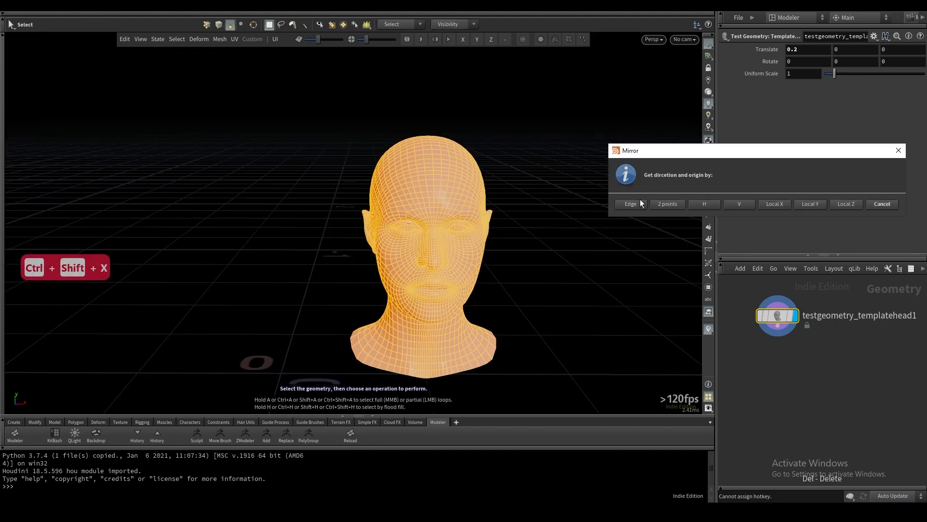
mouse_move(667, 211)
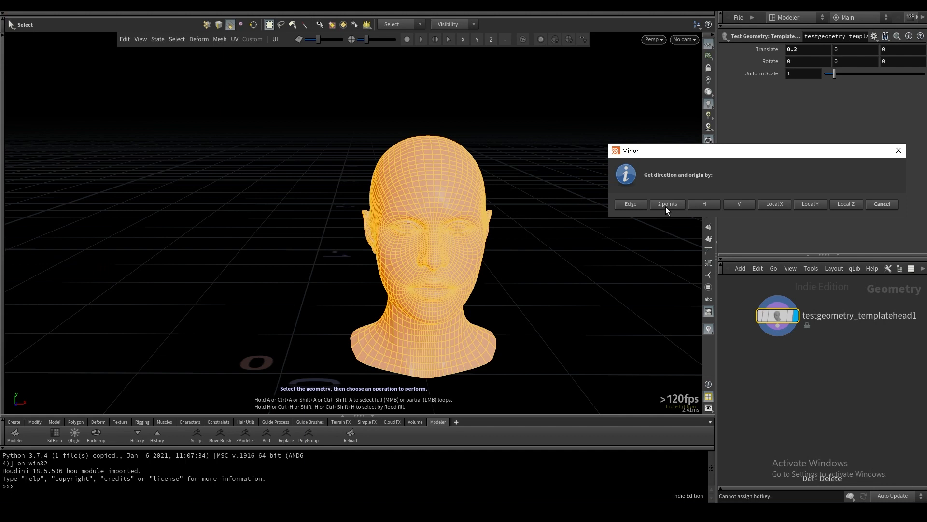
left_click(666, 203)
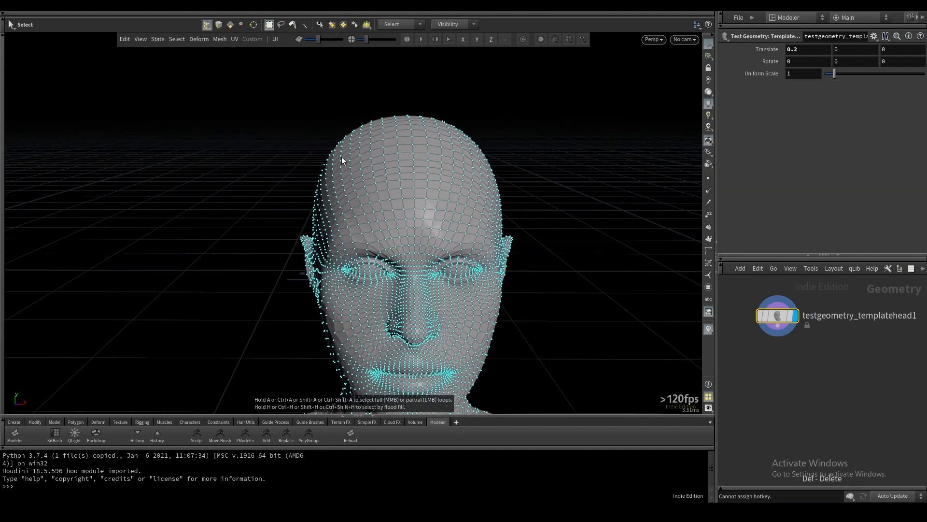
mouse_move(616, 312)
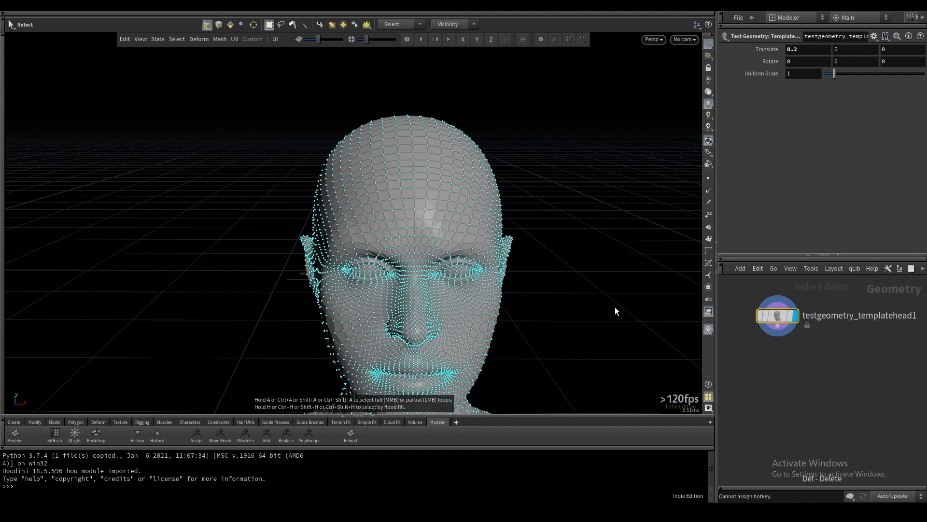
mouse_move(386, 199)
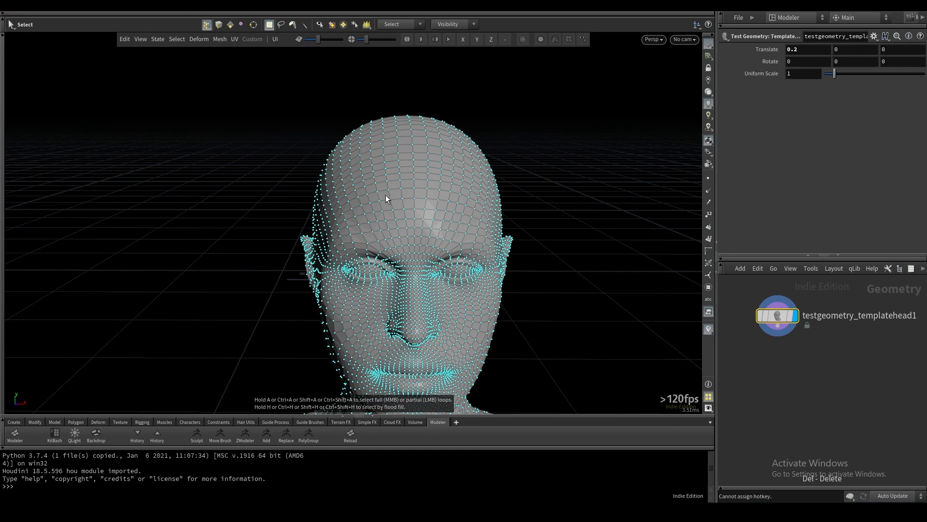
mouse_move(341, 180)
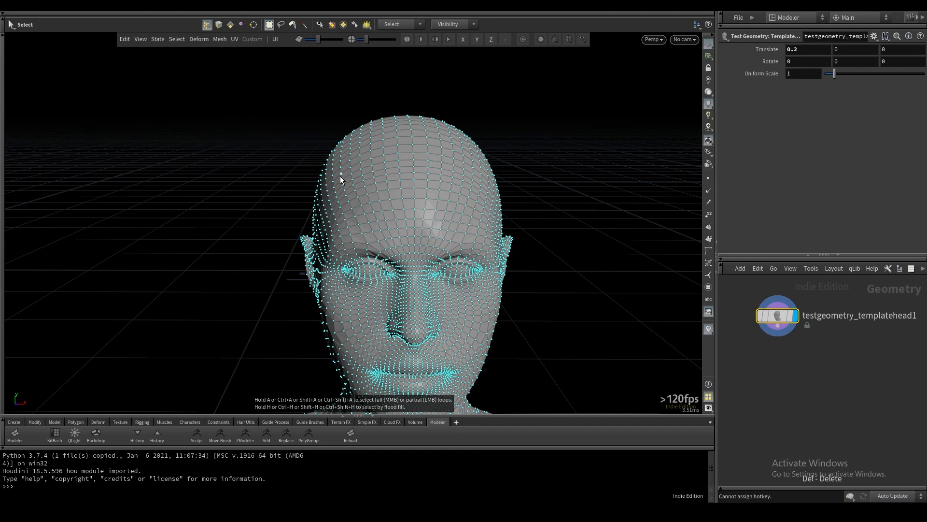
mouse_move(454, 168)
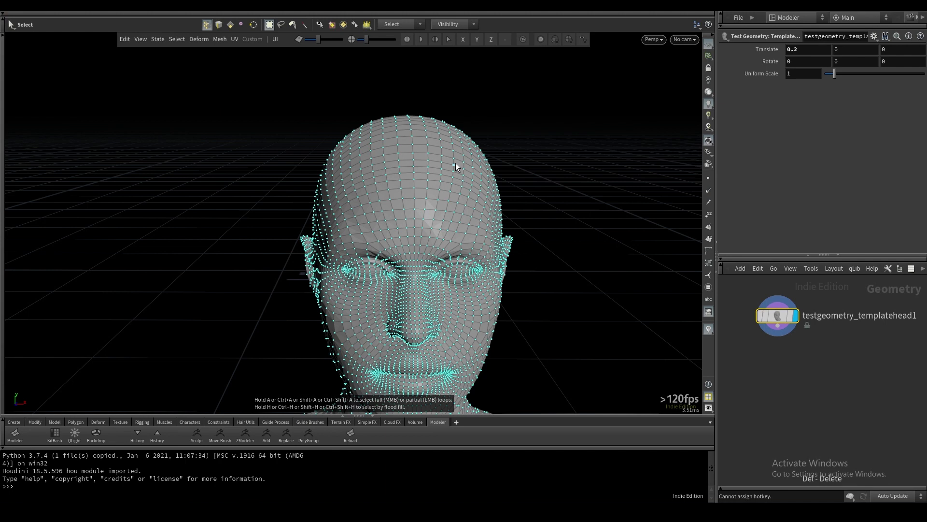
mouse_move(373, 170)
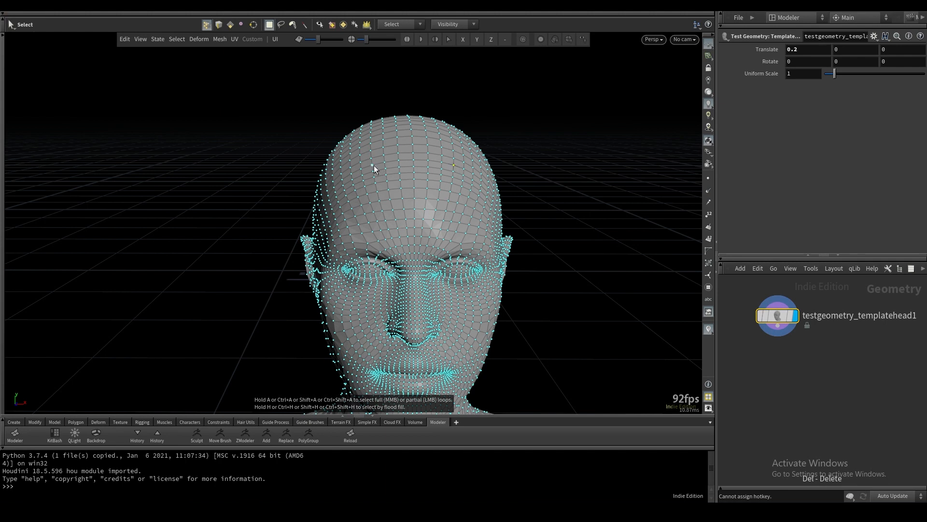
mouse_move(412, 219)
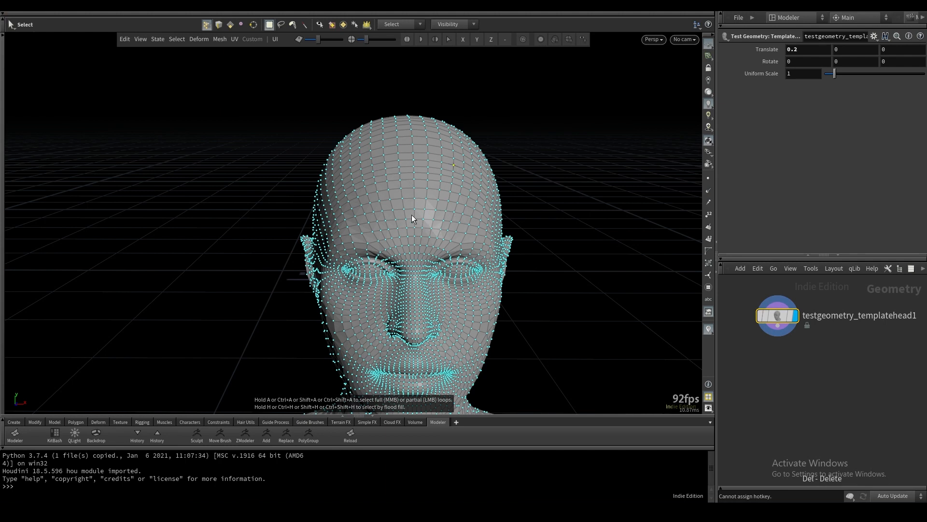
mouse_move(427, 199)
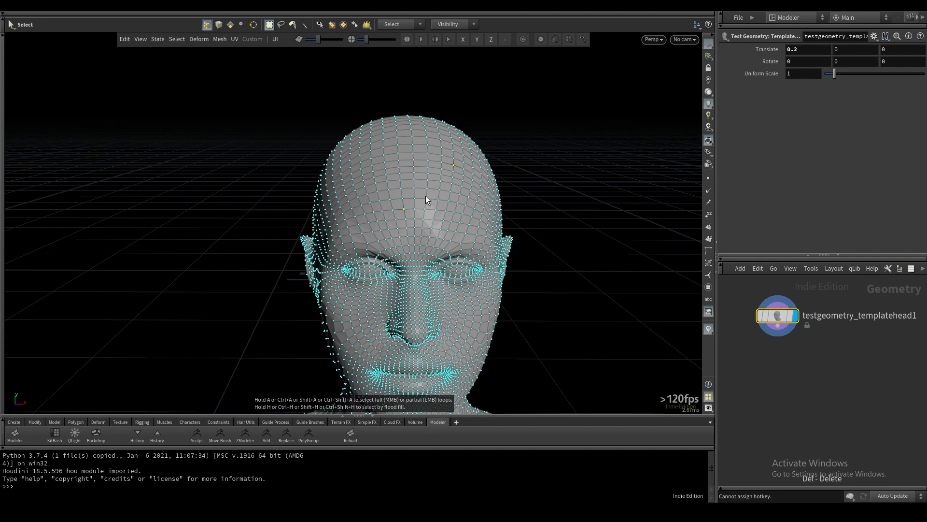
mouse_move(611, 199)
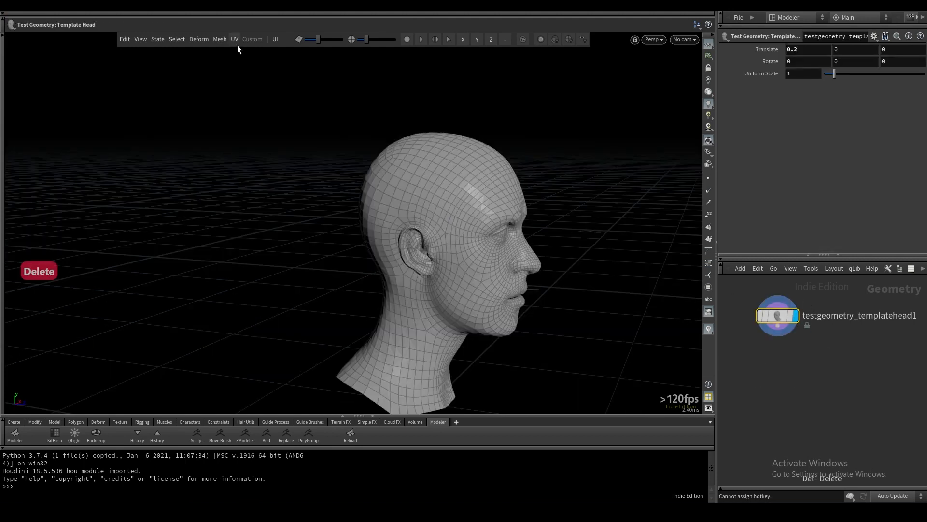
- Select the head and make two Ctrl+Shift+C forehead slices using the 2-points direction
left_click(220, 39)
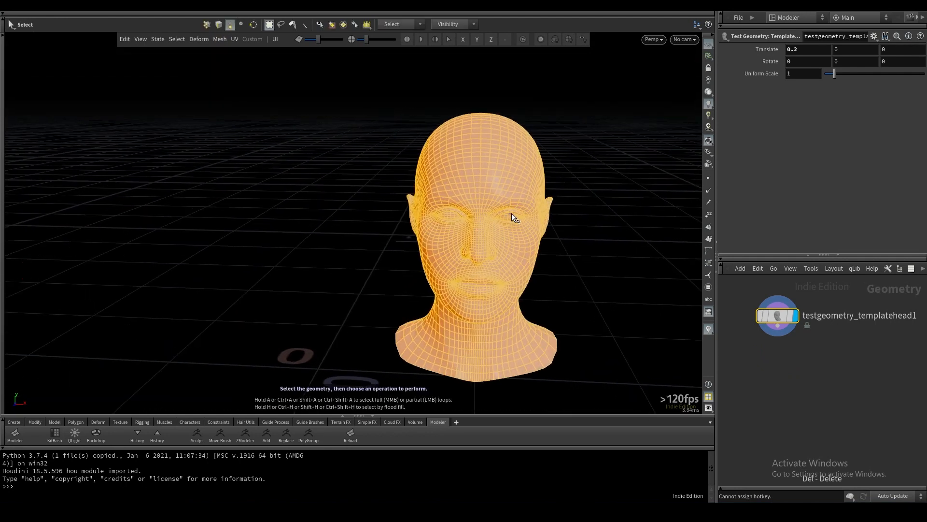
key("ctrl+shift+c")
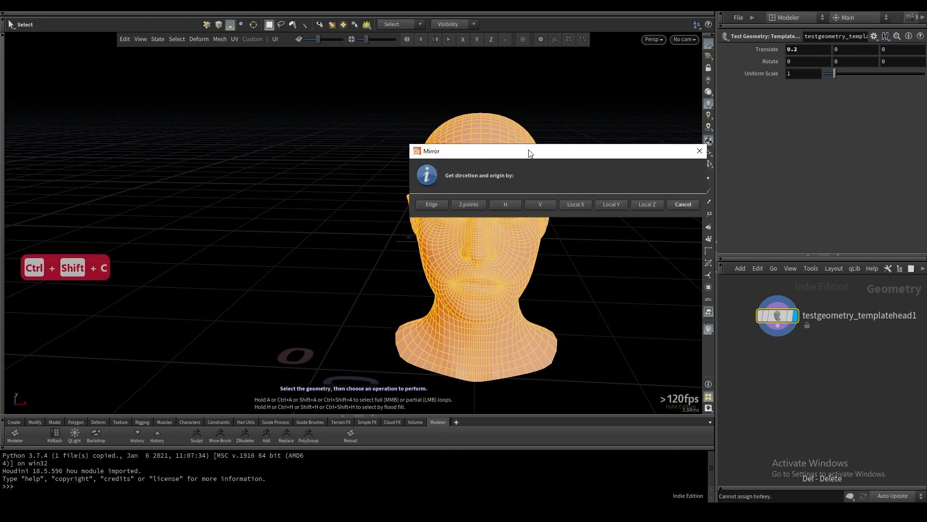
left_click_drag(529, 150, 212, 111)
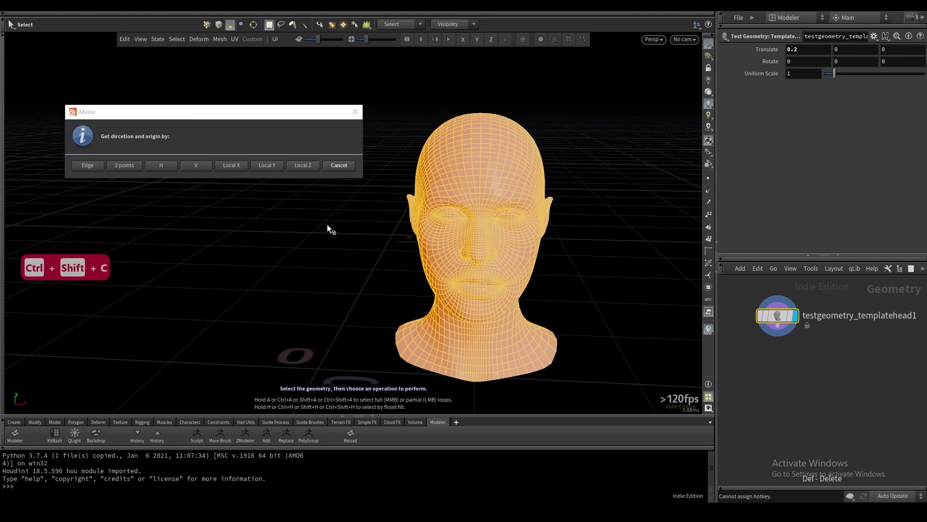
mouse_move(178, 218)
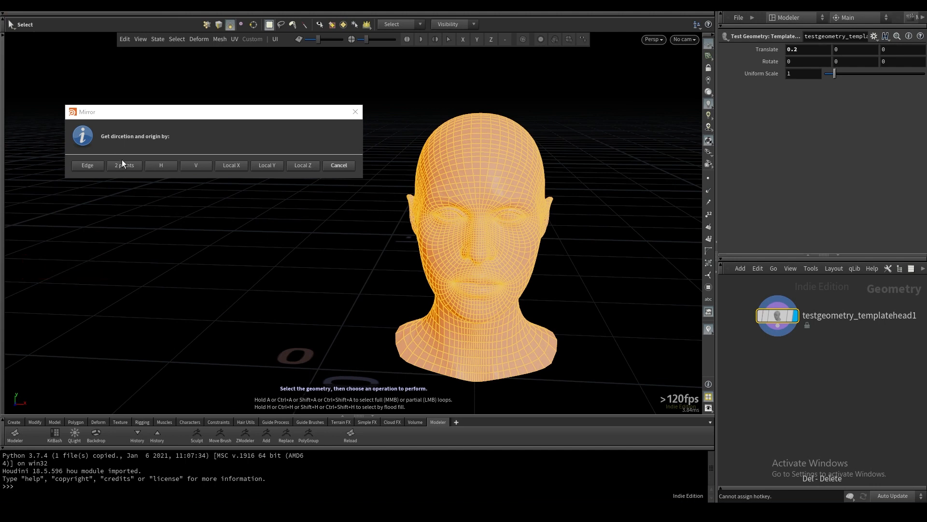
mouse_move(124, 166)
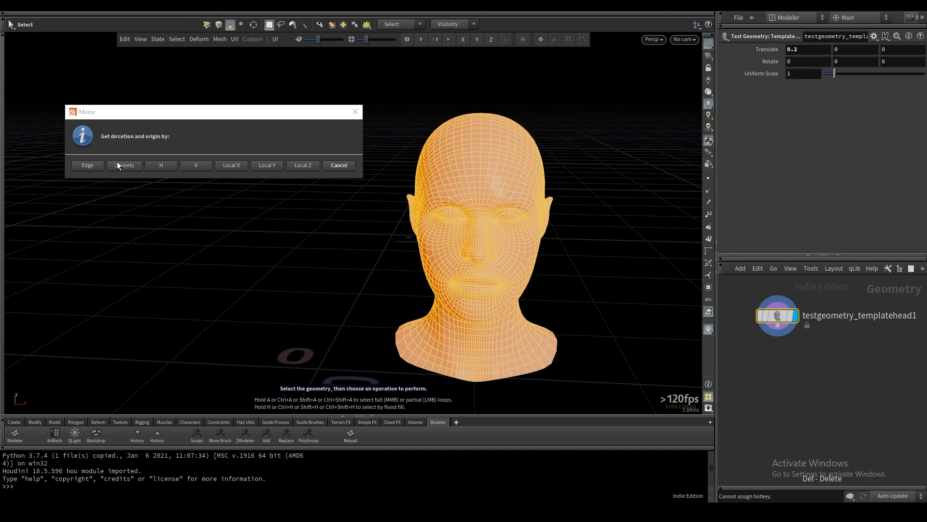
left_click(124, 165)
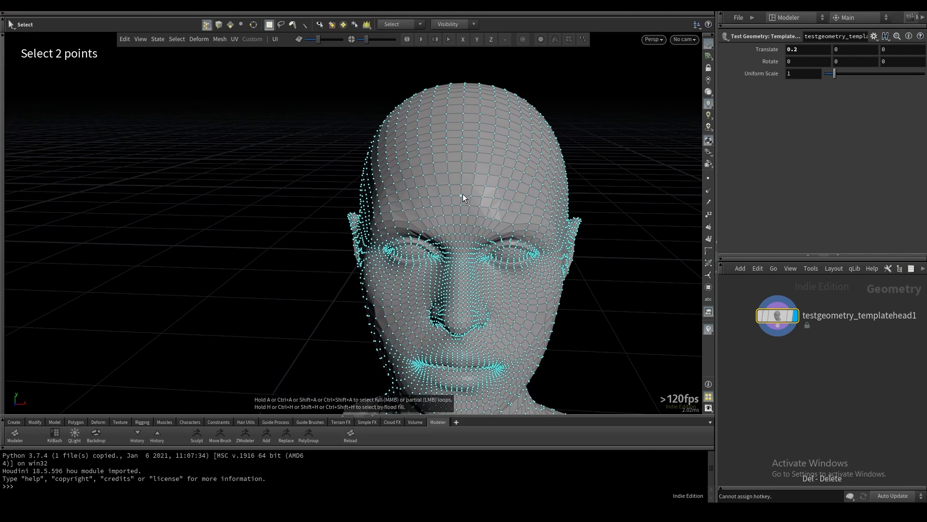
mouse_move(415, 199)
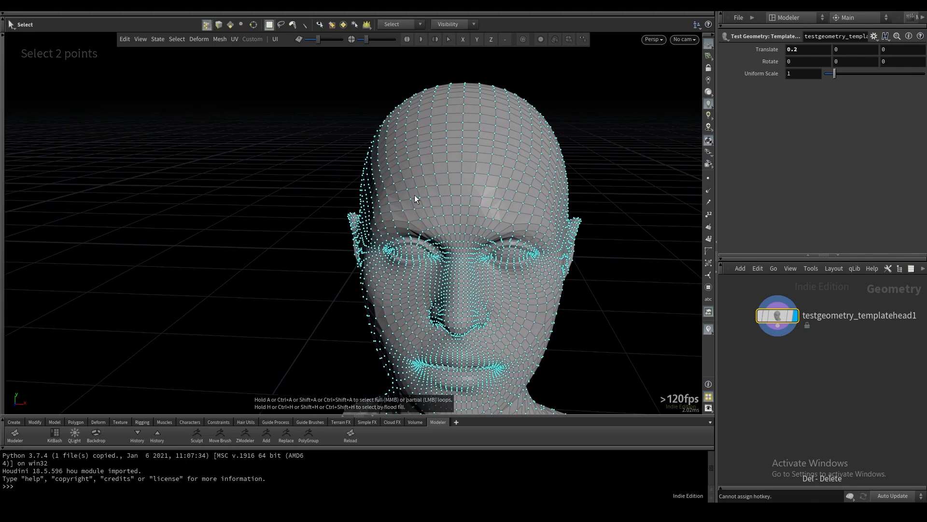
mouse_move(371, 124)
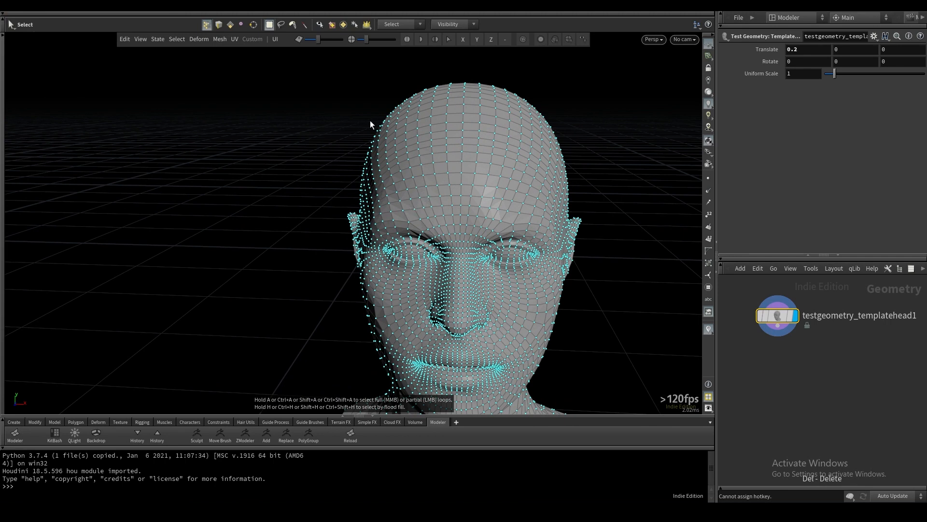
mouse_move(424, 210)
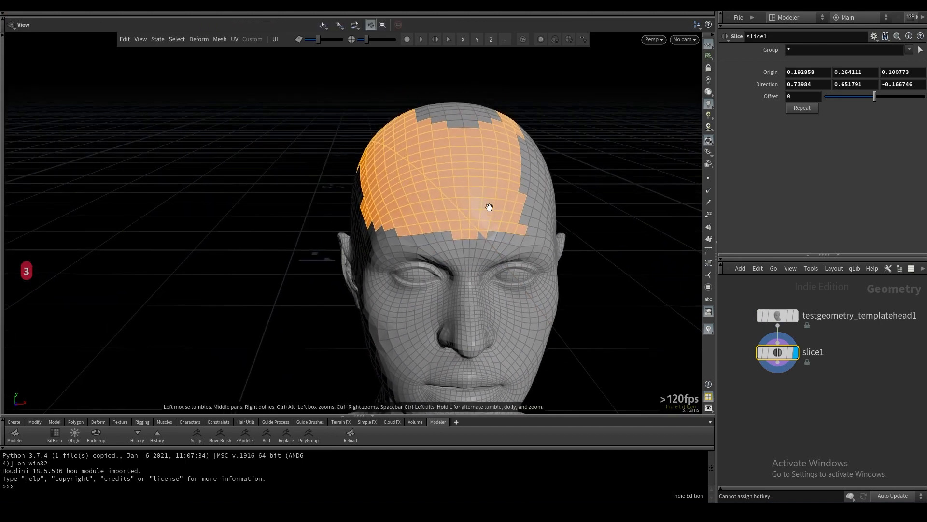
key("ctrl+shift+c")
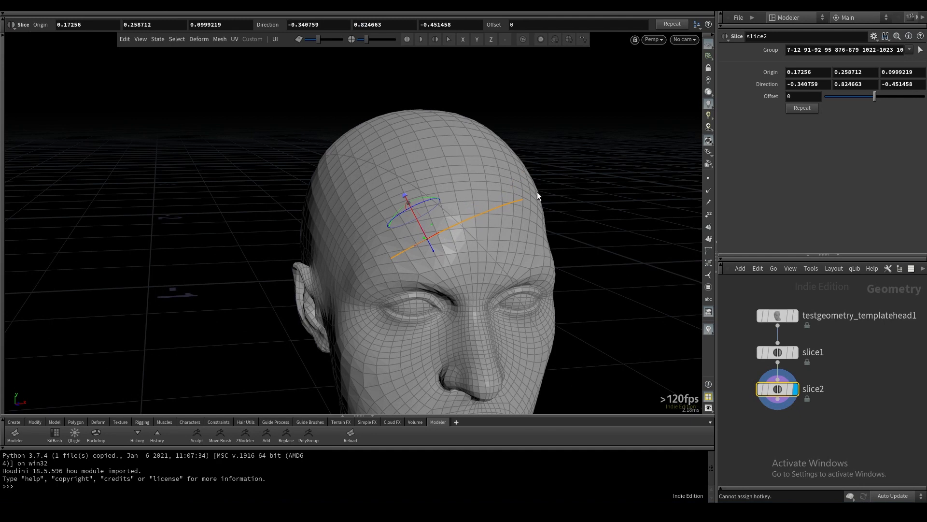
left_click(777, 315)
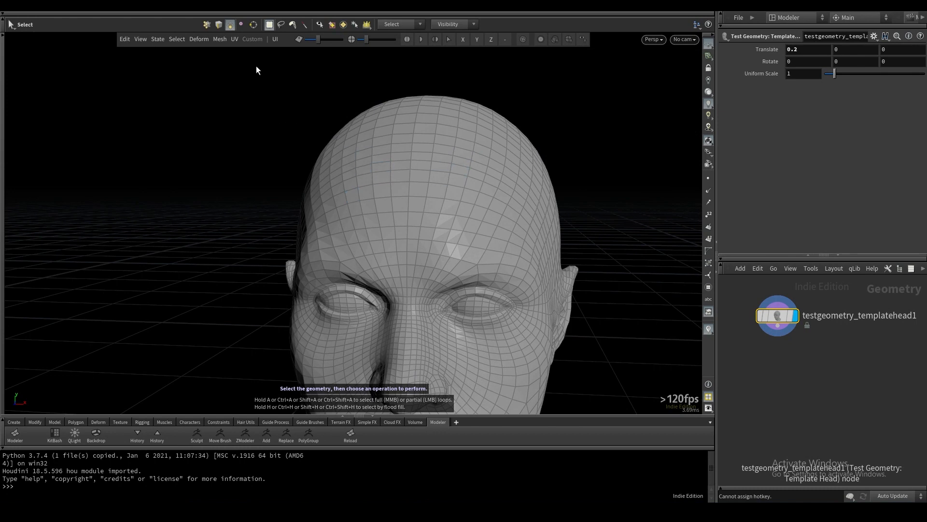
- Draw PolyPen cuts across the forehead, then undo four of them with Ctrl+Z
left_click(220, 40)
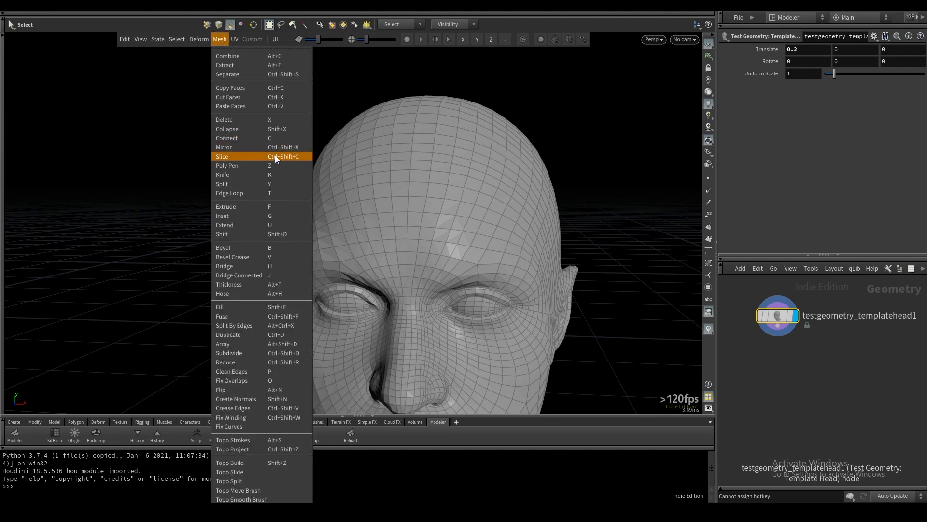
left_click(223, 156)
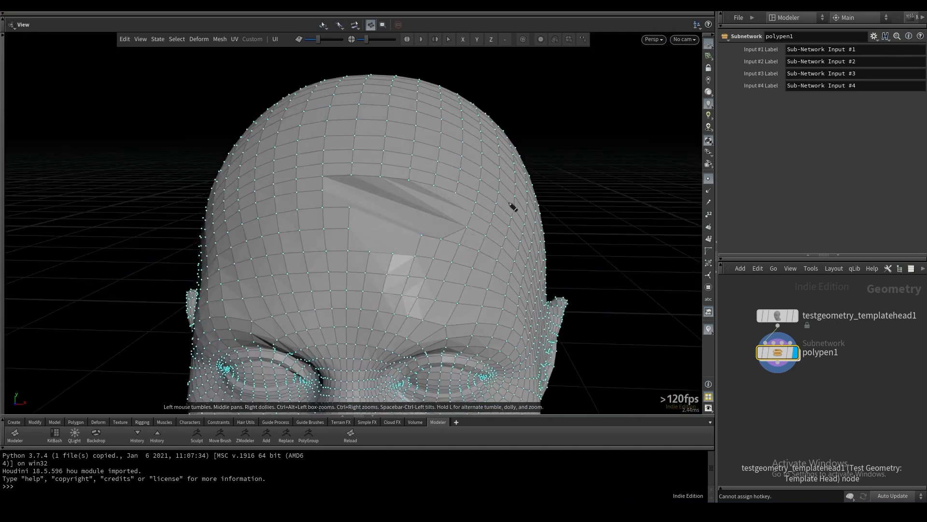
key("ctrl+z")
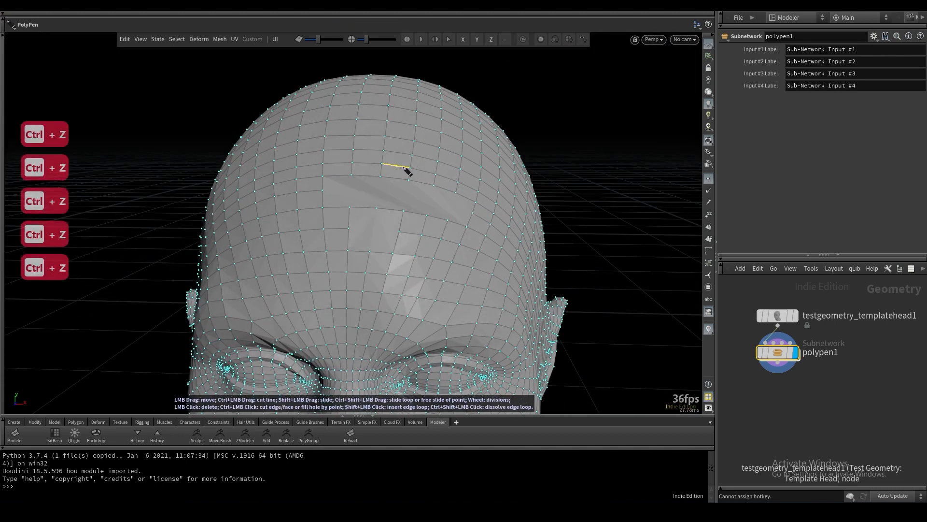
key("ctrl+z")
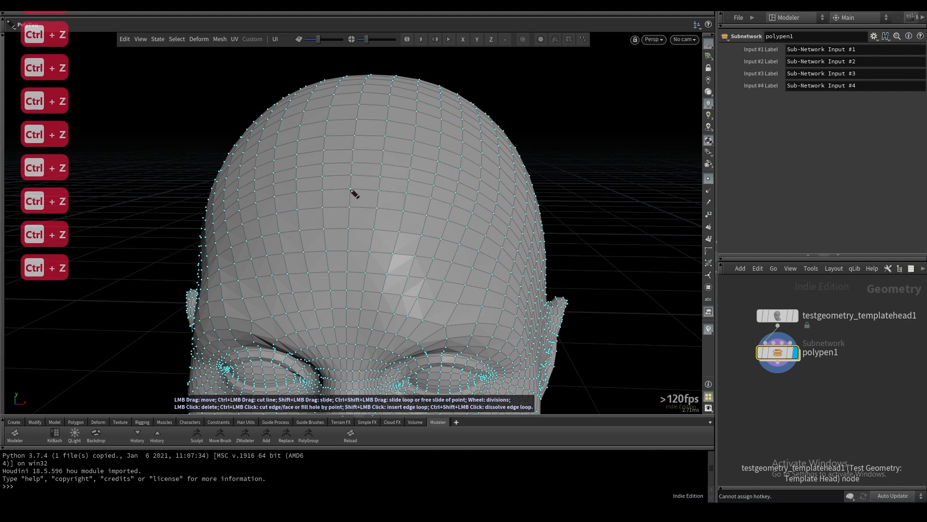
key("ctrl+z")
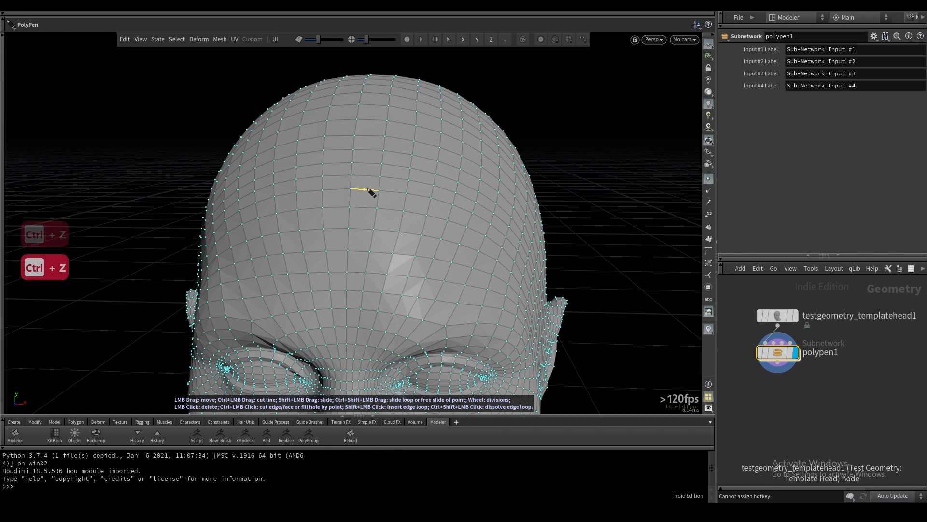
key("ctrl+z")
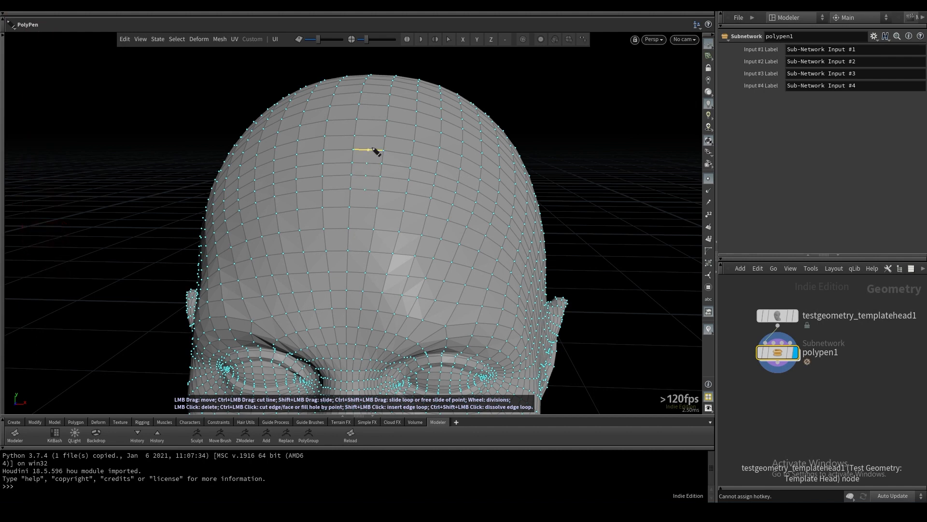
mouse_move(376, 171)
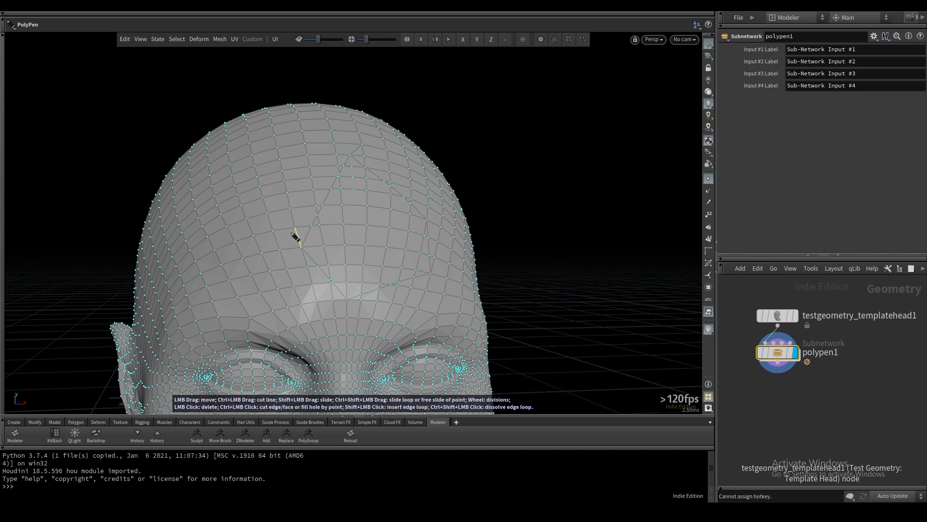
mouse_move(295, 208)
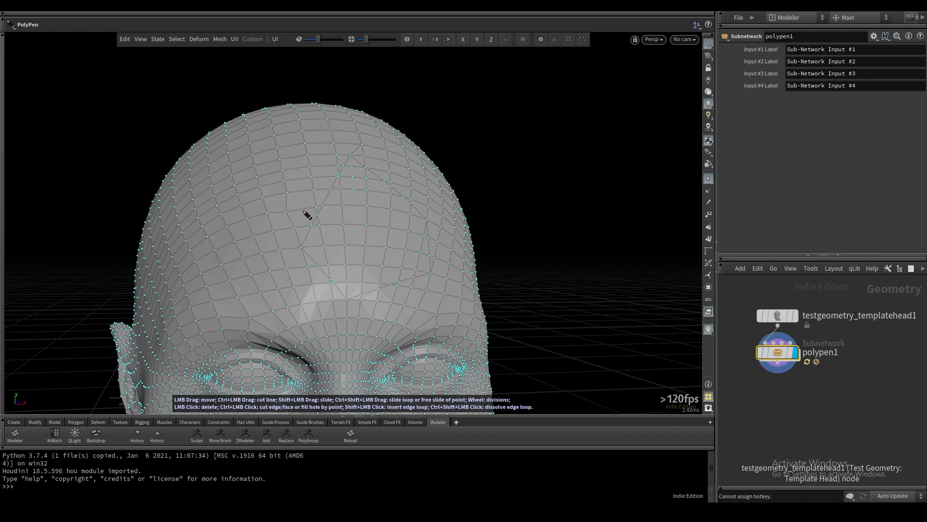
mouse_move(306, 204)
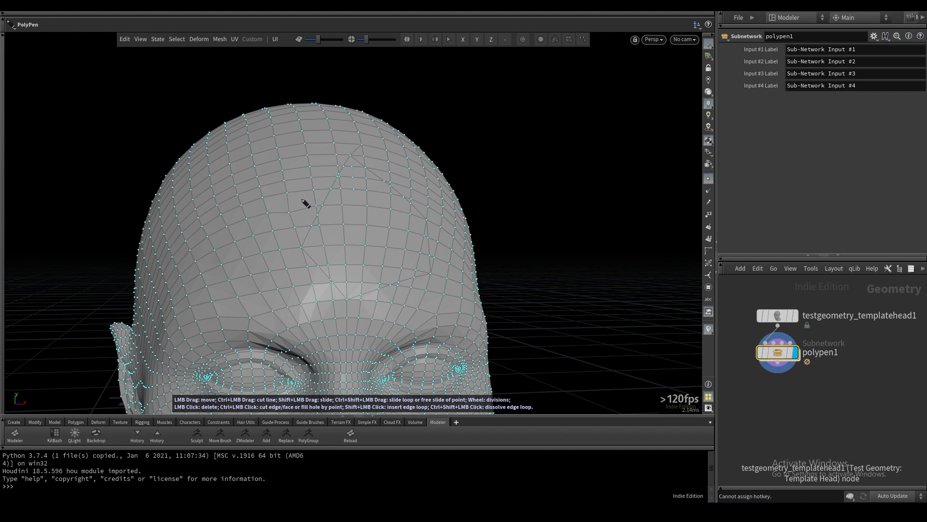
mouse_move(290, 188)
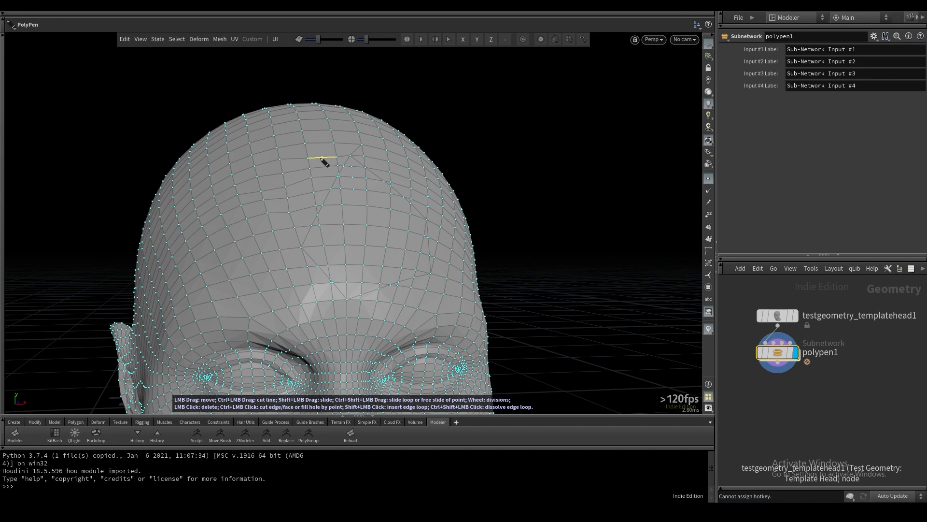
mouse_move(247, 214)
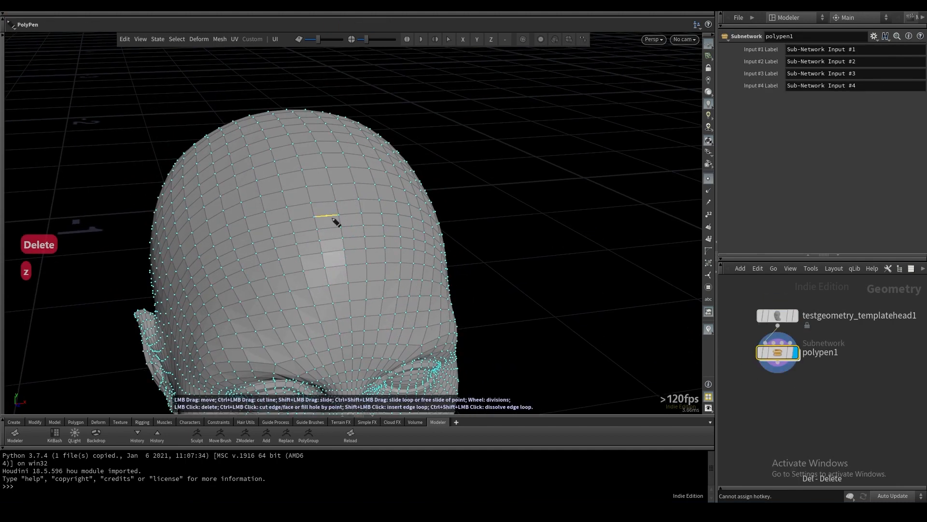
scroll("up", 3)
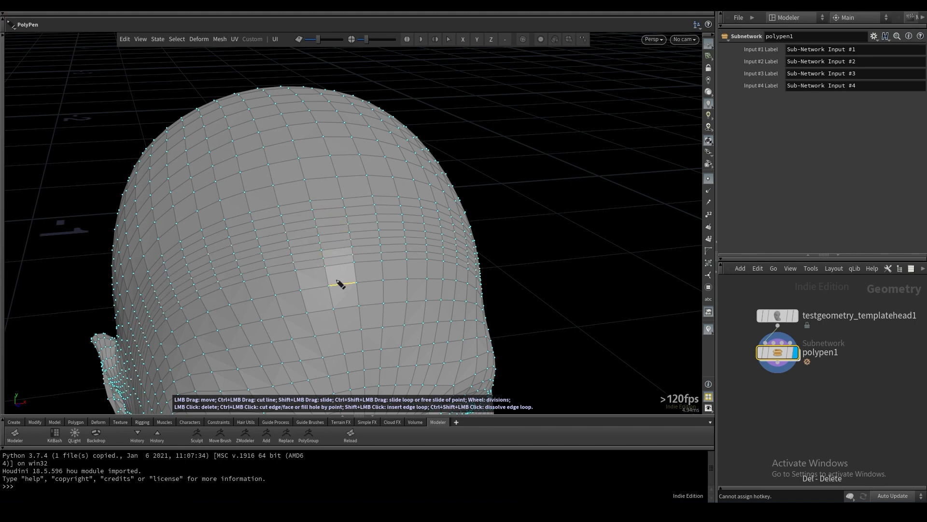
mouse_move(336, 190)
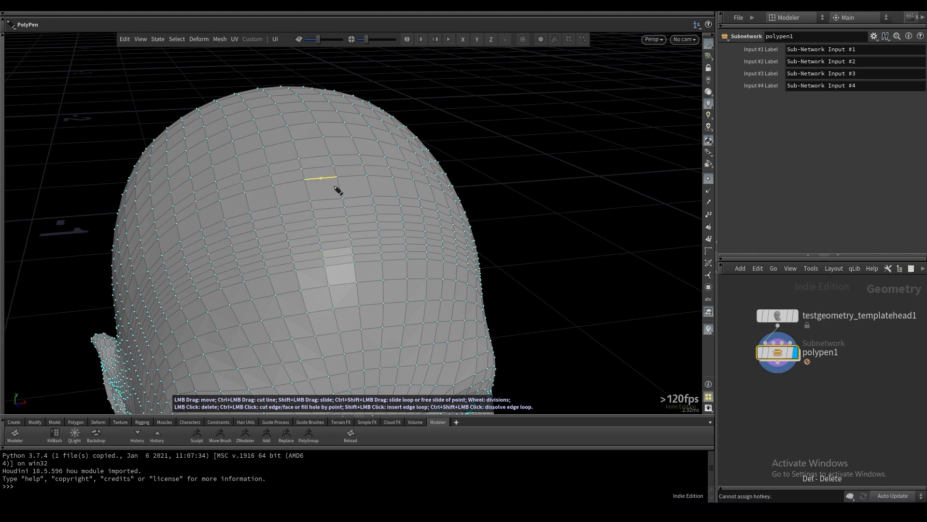
mouse_move(329, 222)
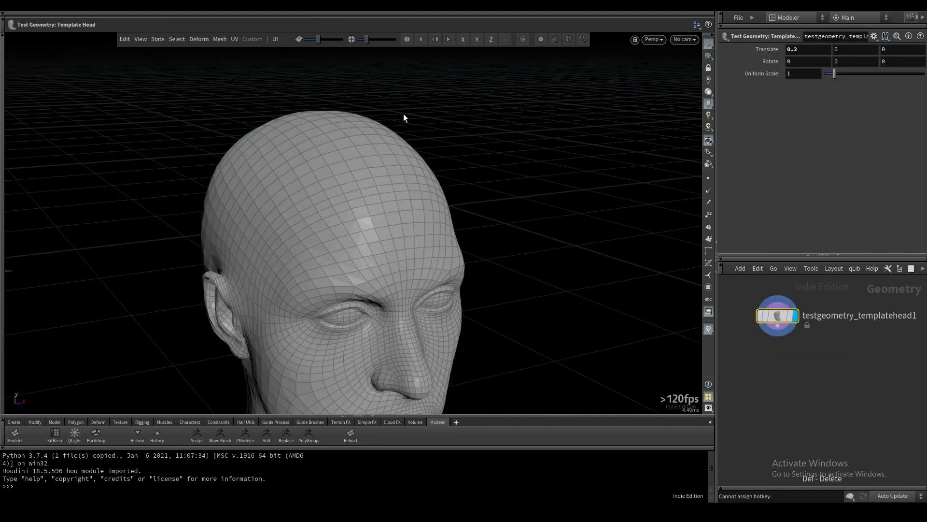
- Switch to the Knife tool and orbit to see the head from the side
left_click(219, 39)
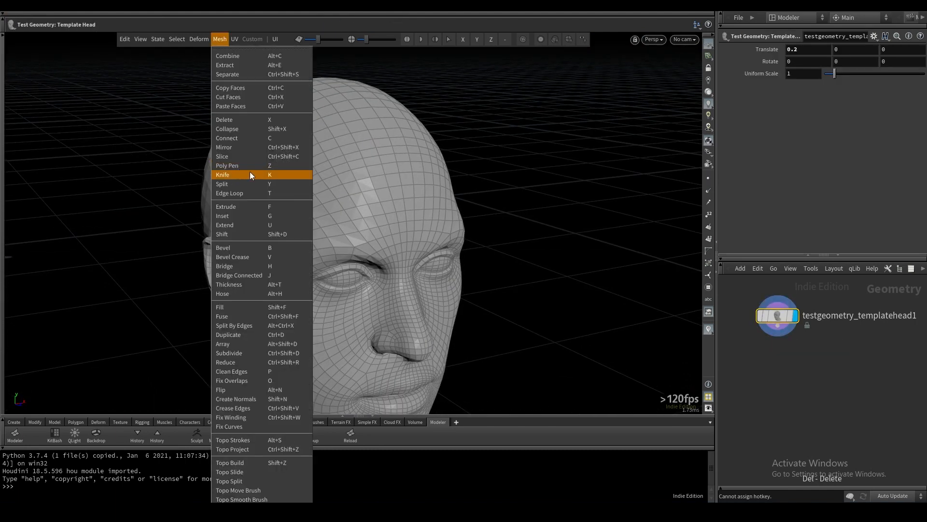
left_click(222, 174)
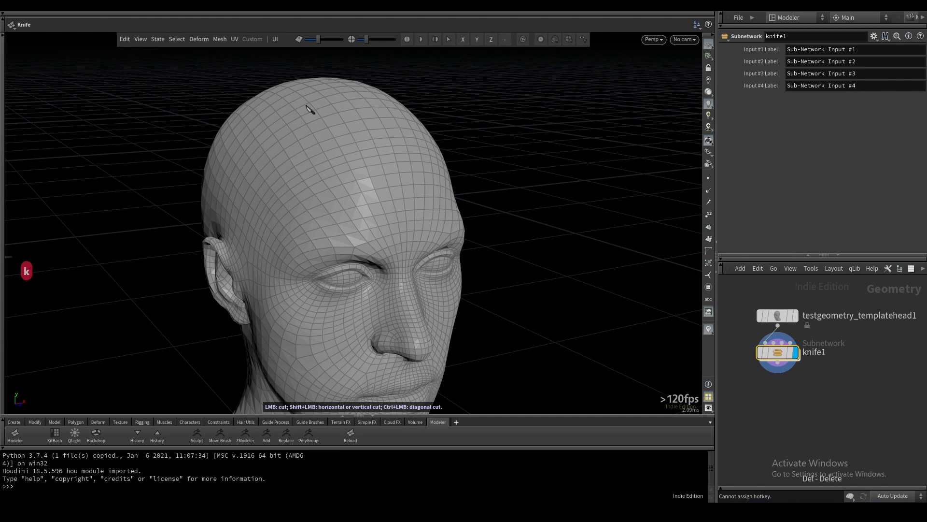
mouse_move(319, 168)
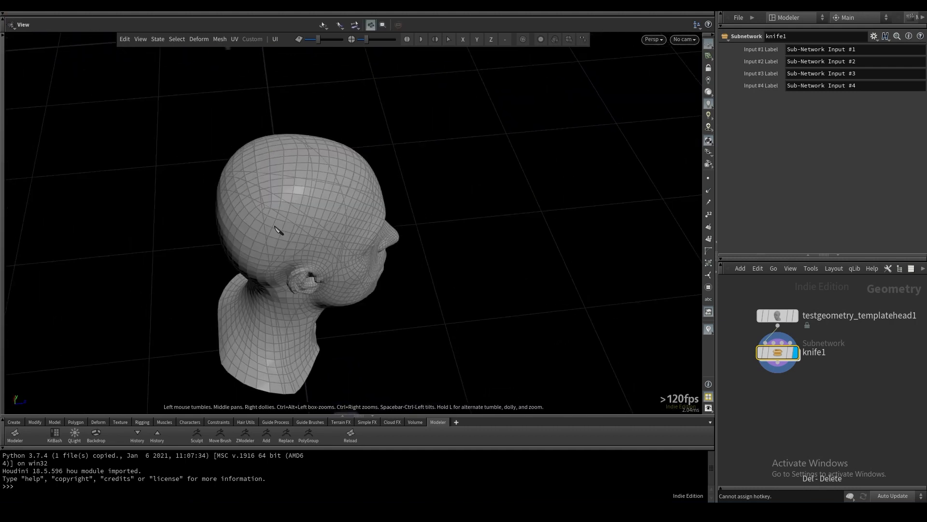
left_click_drag(278, 231, 278, 183)
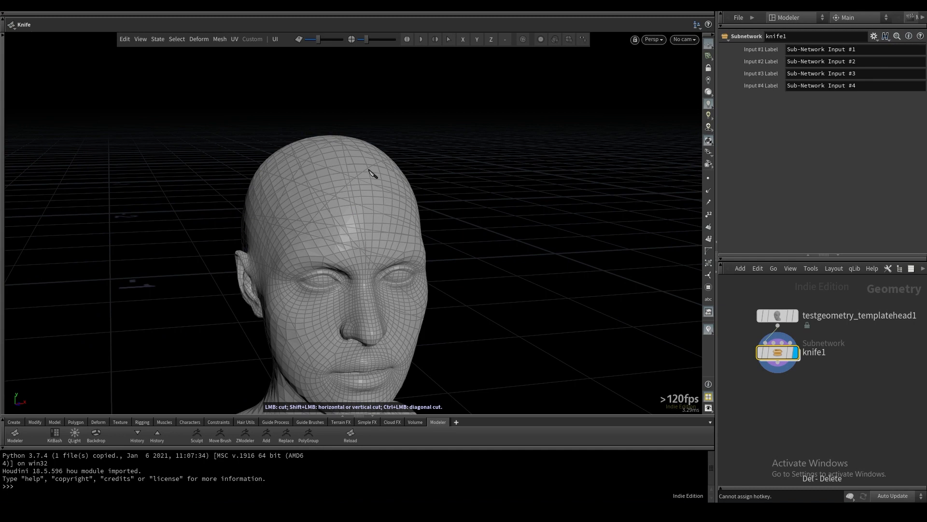
mouse_move(317, 387)
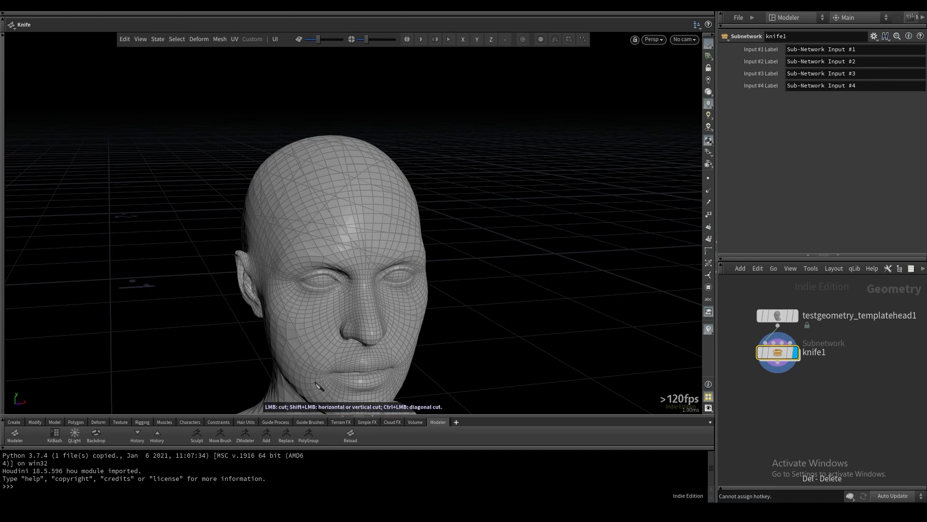
mouse_move(326, 308)
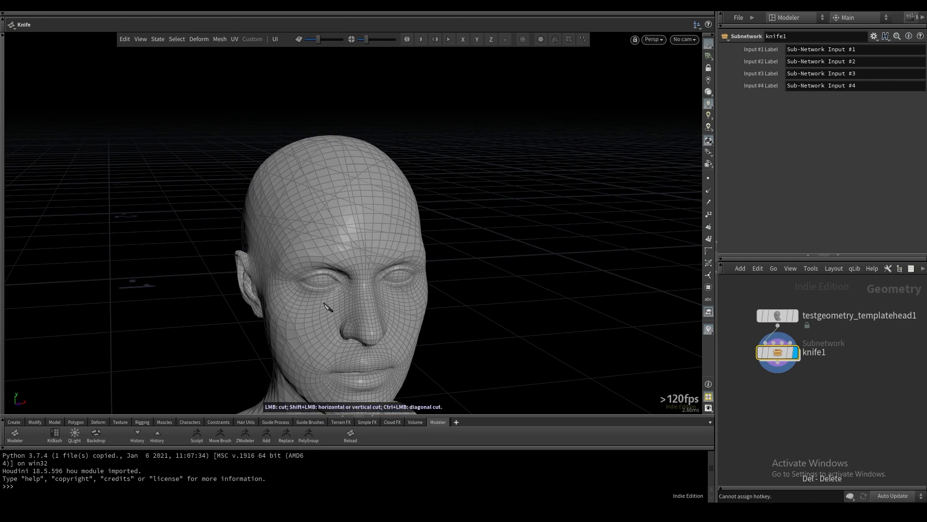
mouse_move(361, 224)
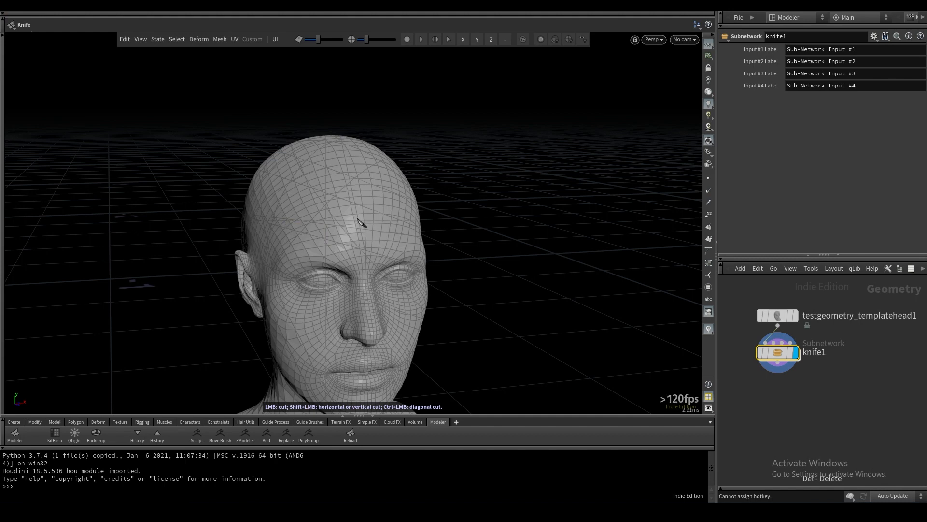
mouse_move(374, 212)
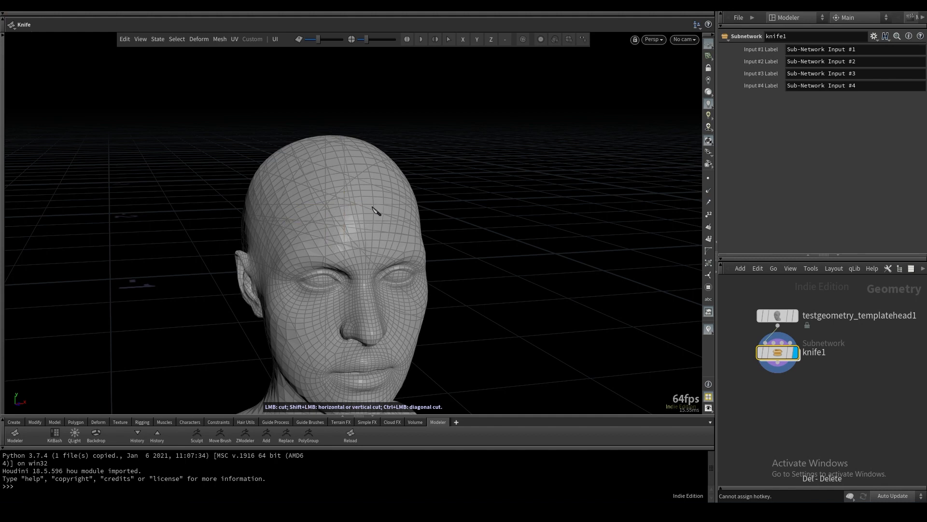
mouse_move(374, 182)
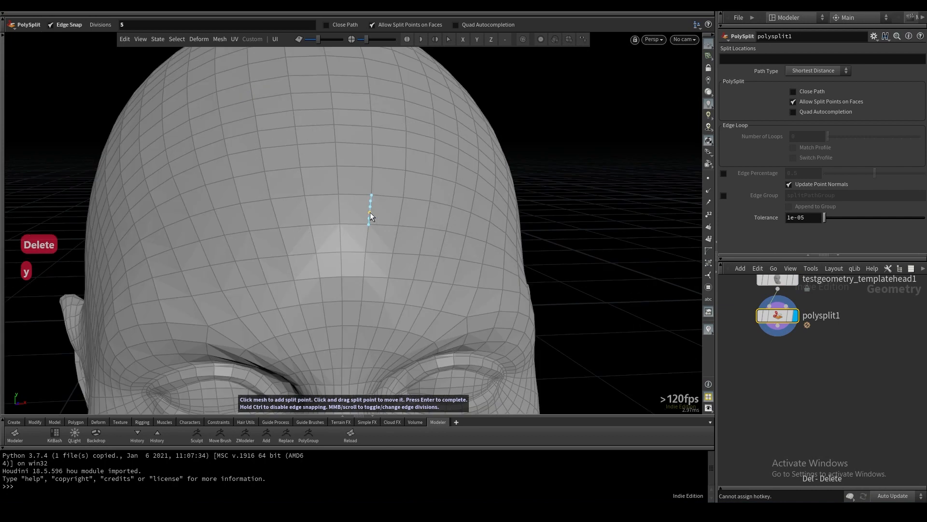
- Place forehead split points and close them into a triangular PolySplit path
left_click(377, 211)
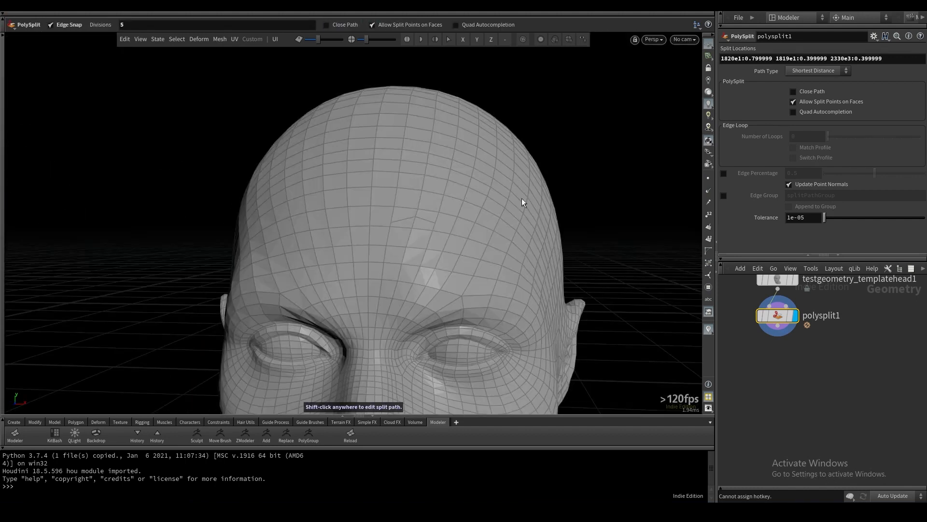
left_click(793, 91)
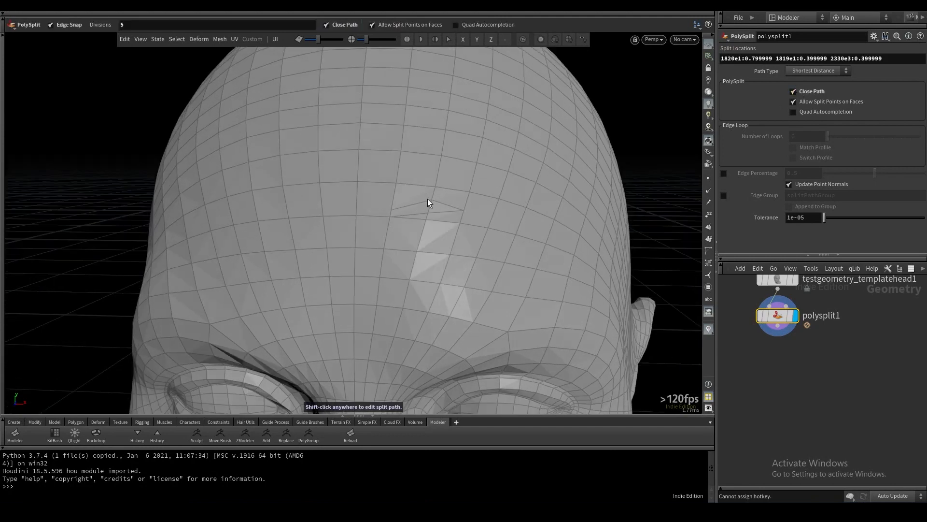
left_click(794, 91)
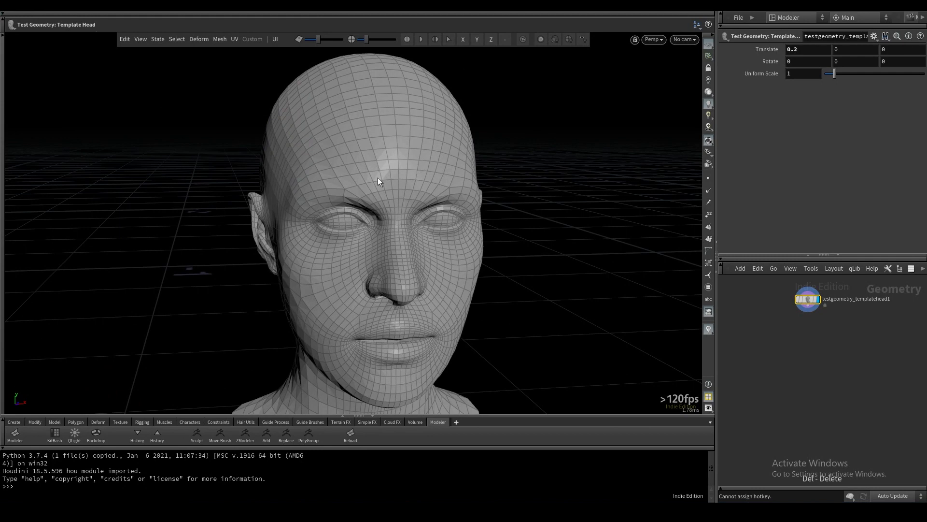
mouse_move(384, 239)
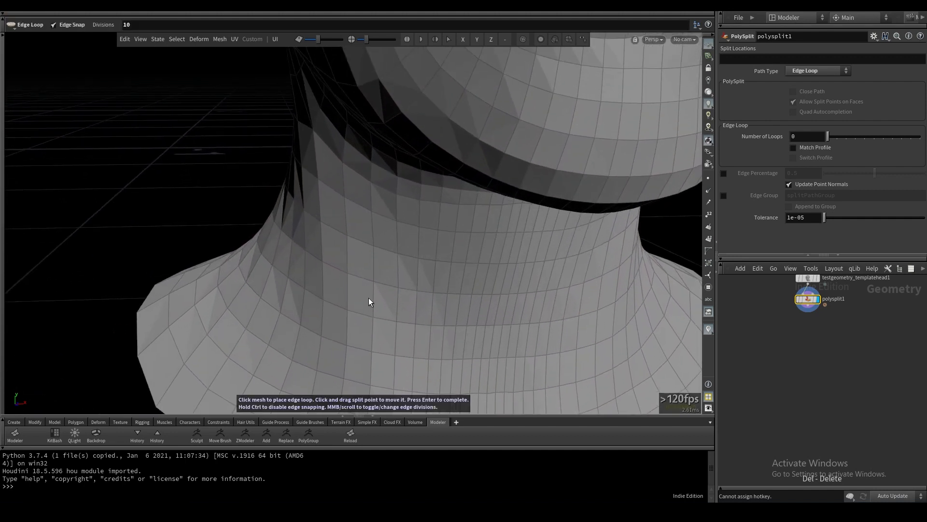
- Place an edge loop around the neck and scroll to lower its divisions
left_click(348, 299)
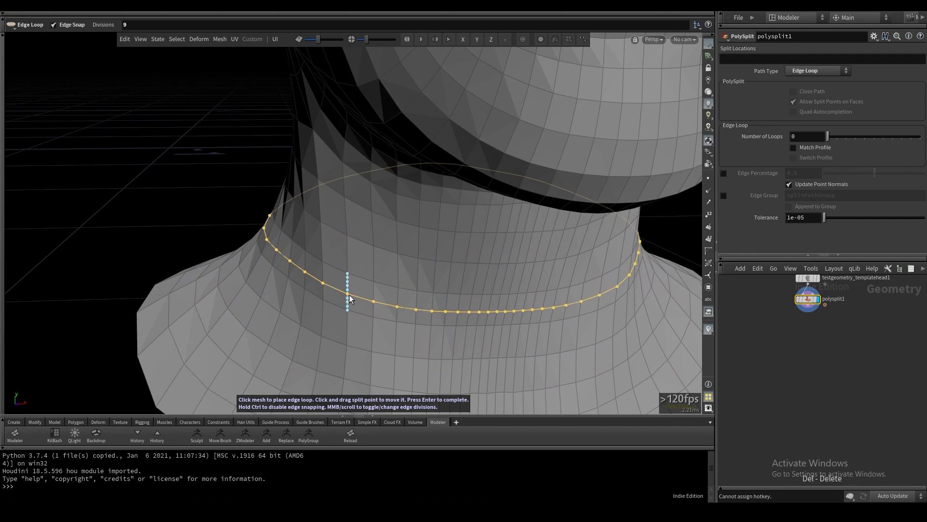
scroll("down", 3)
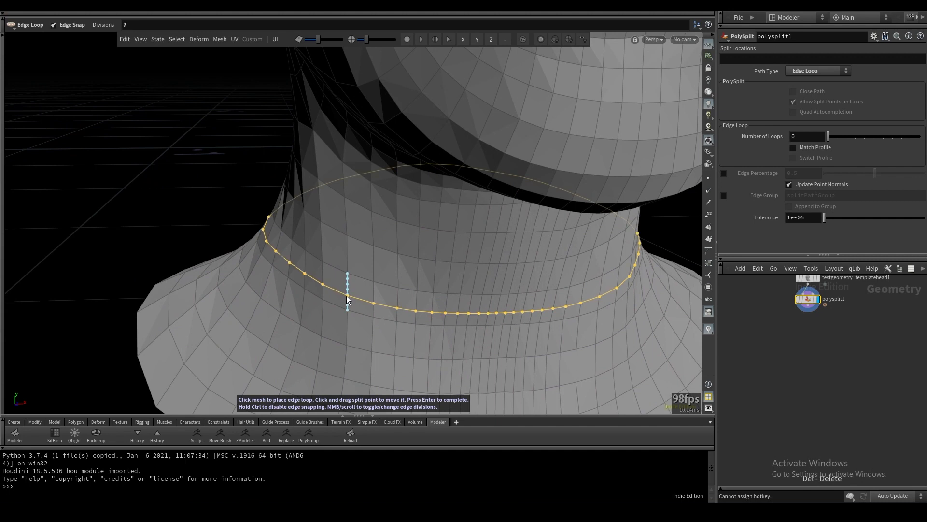
scroll("down", 3)
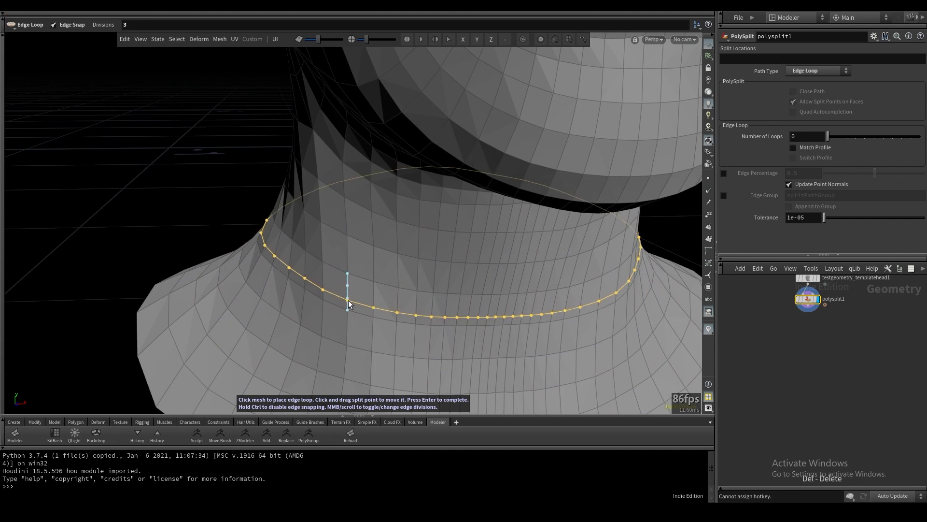
scroll("up", 3)
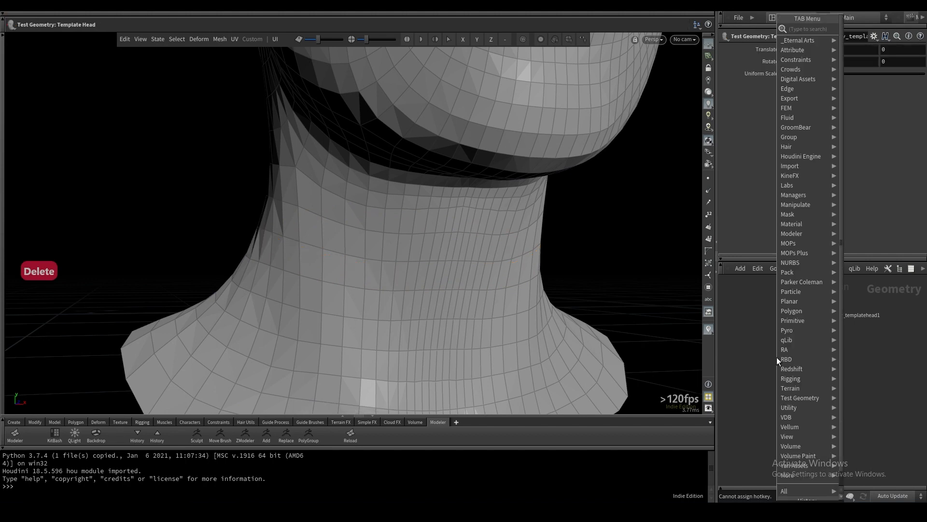
- Search 'tube' in the Tab menu, create a Tube and place it
type("tube")
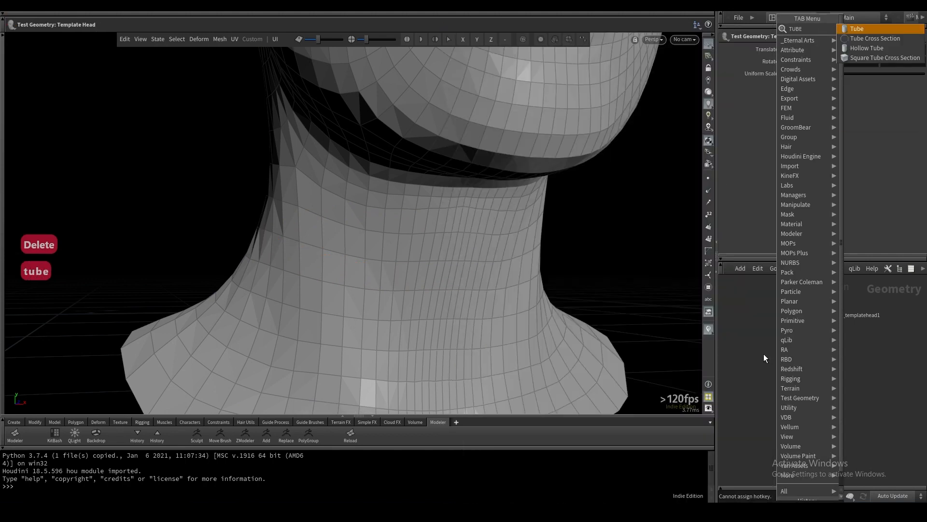
left_click(856, 28)
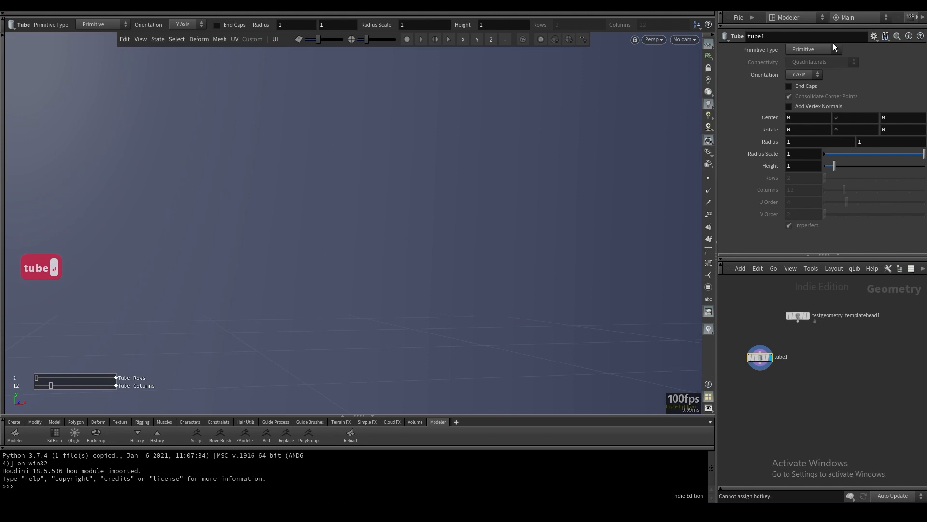
left_click(816, 49)
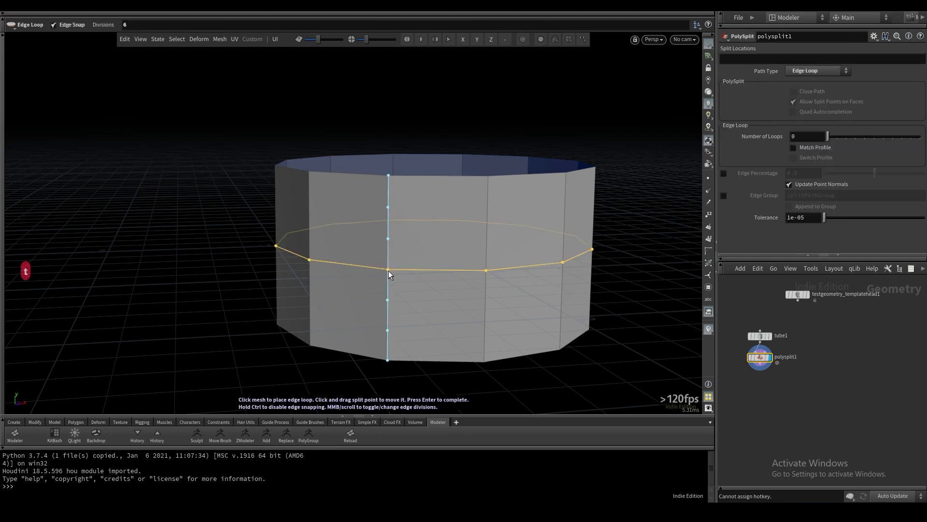
- Place an edge loop on the tube, toggling Match Profile and Switch Profile
left_click(388, 268)
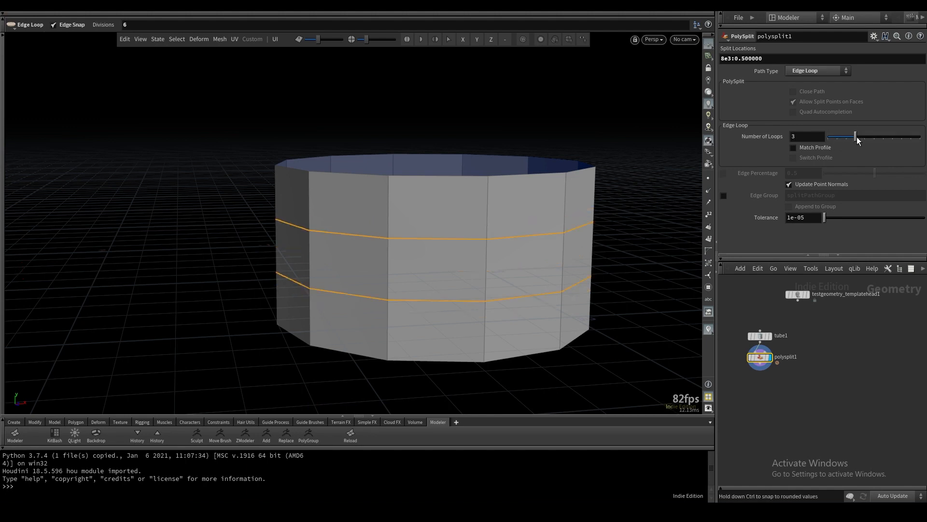
left_click(793, 147)
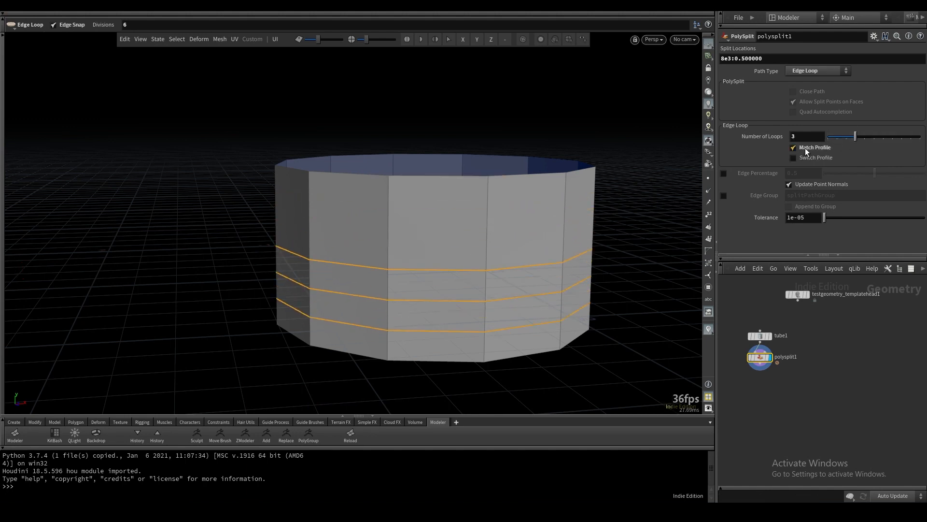
left_click(793, 147)
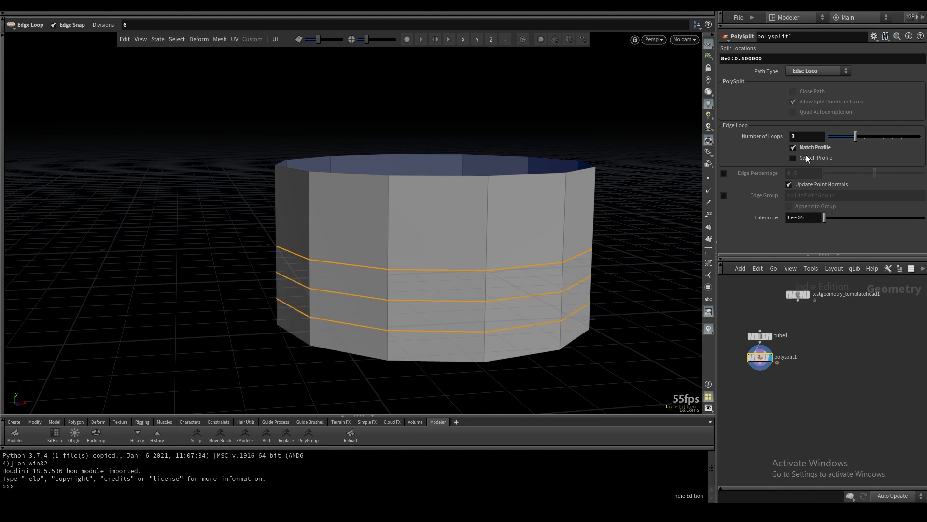
left_click(793, 158)
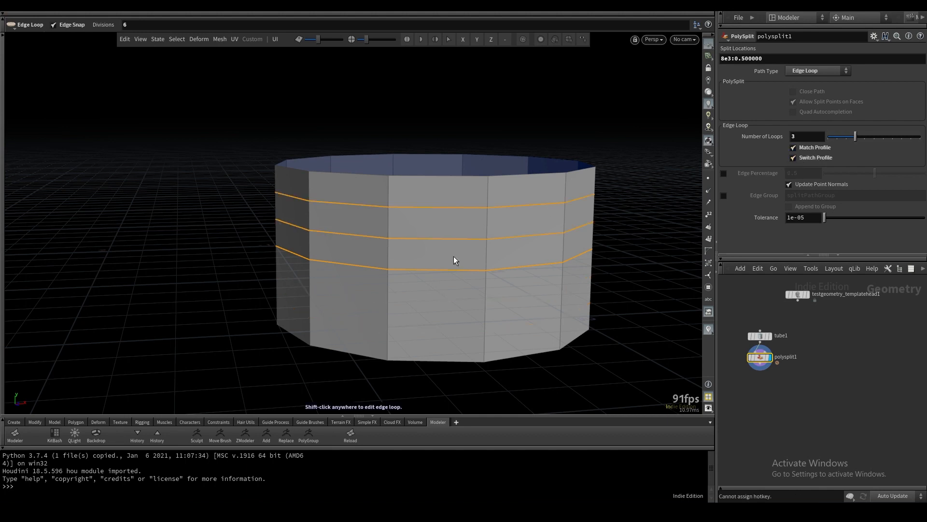
mouse_move(404, 205)
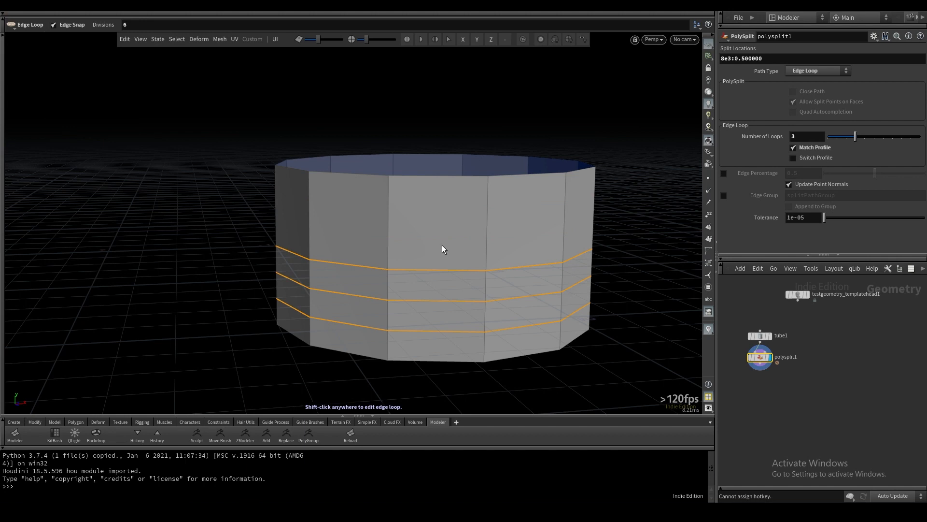
mouse_move(477, 272)
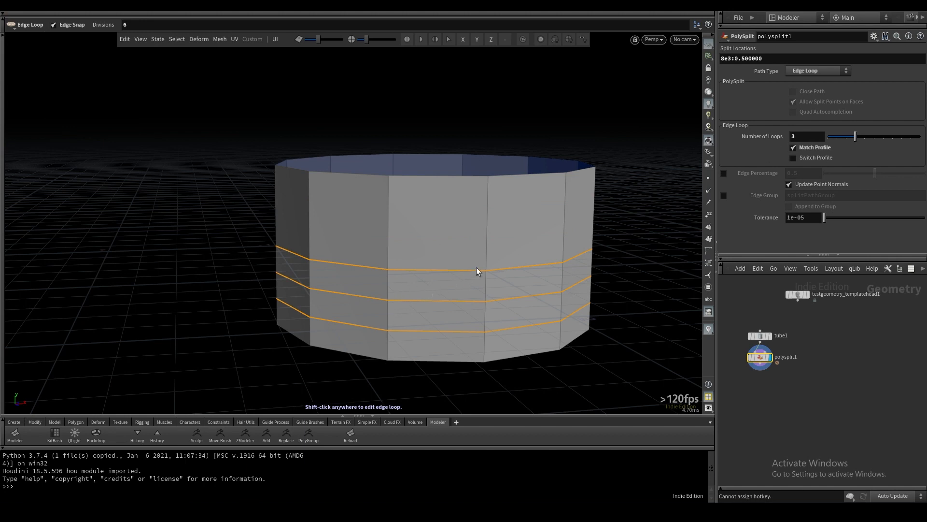
mouse_move(406, 279)
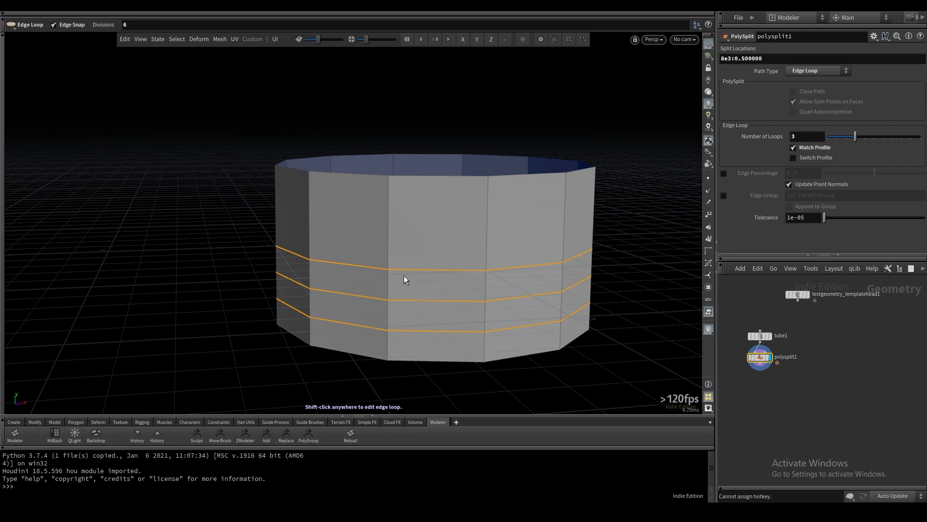
- Add another tube edge loop, turning profile matching off and back on
left_click(390, 267)
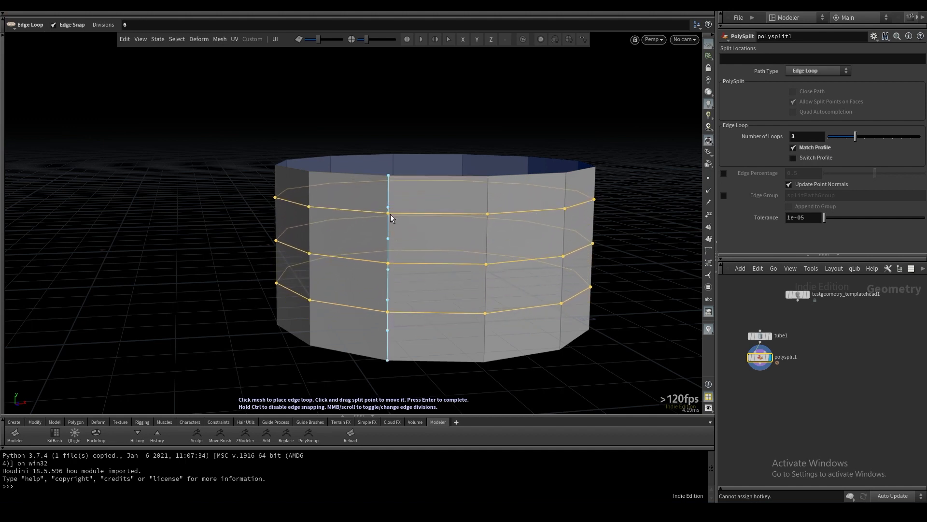
scroll("down", 3)
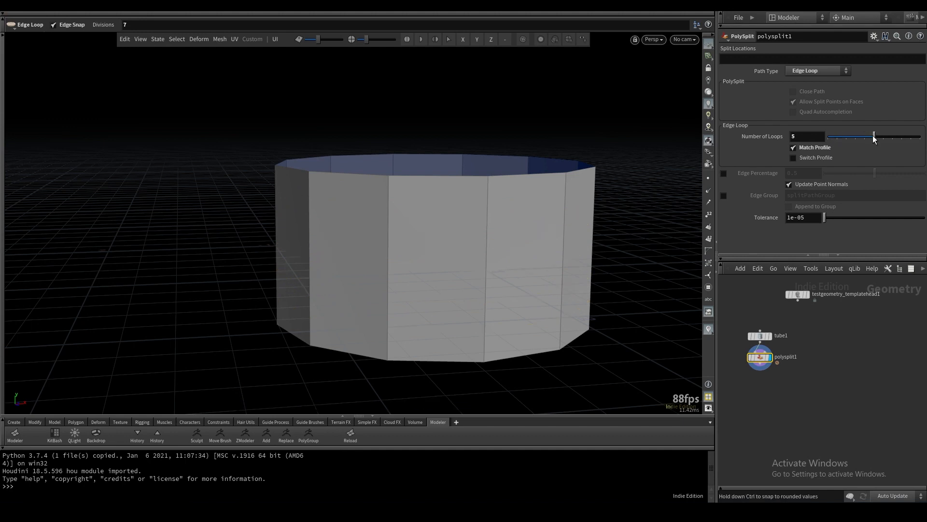
left_click(388, 207)
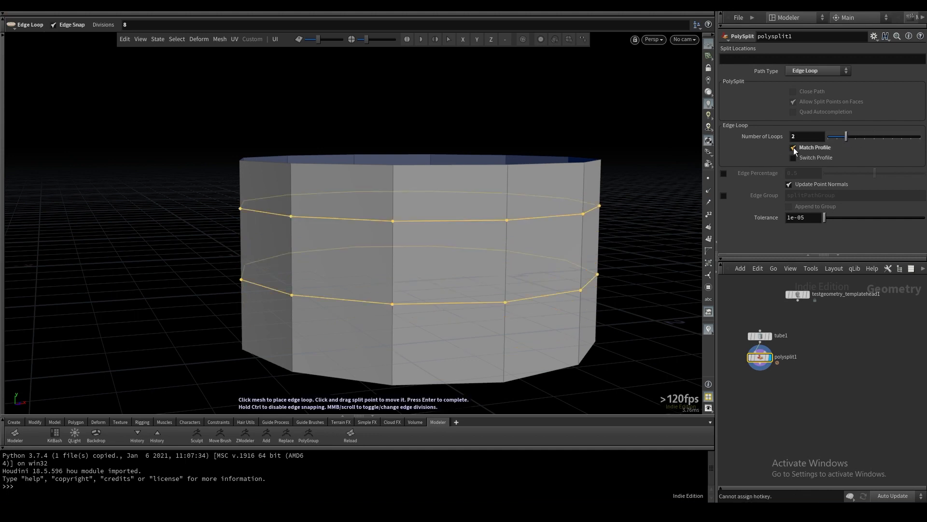
left_click(793, 147)
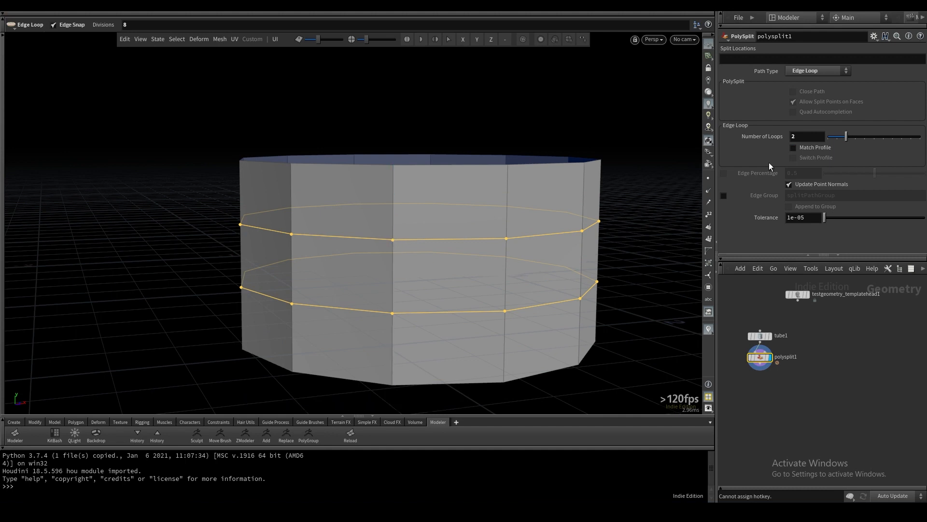
left_click(793, 147)
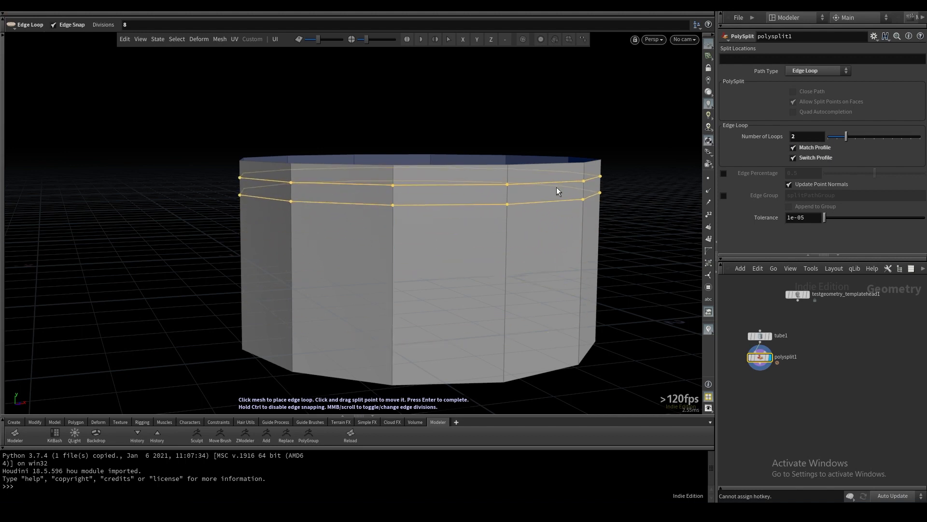
- Open the Mesh tools list and close it again
left_click(220, 39)
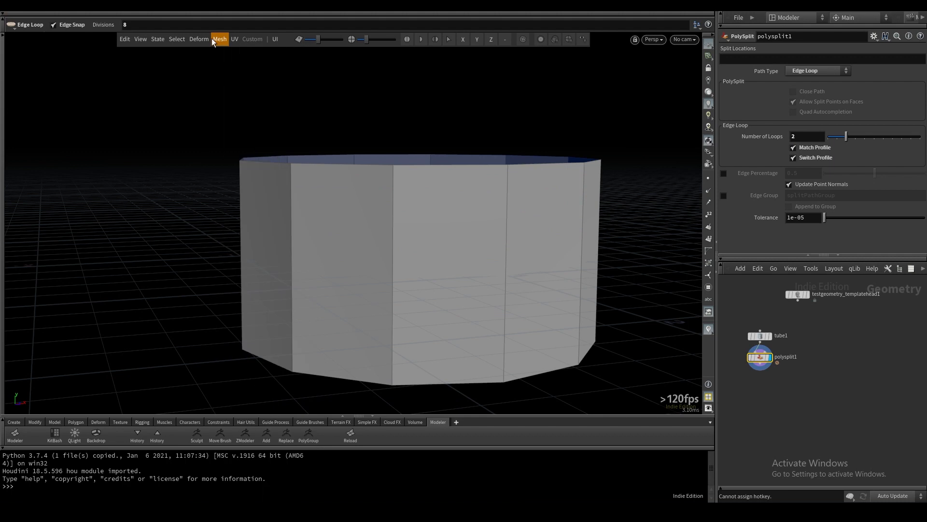
left_click(218, 39)
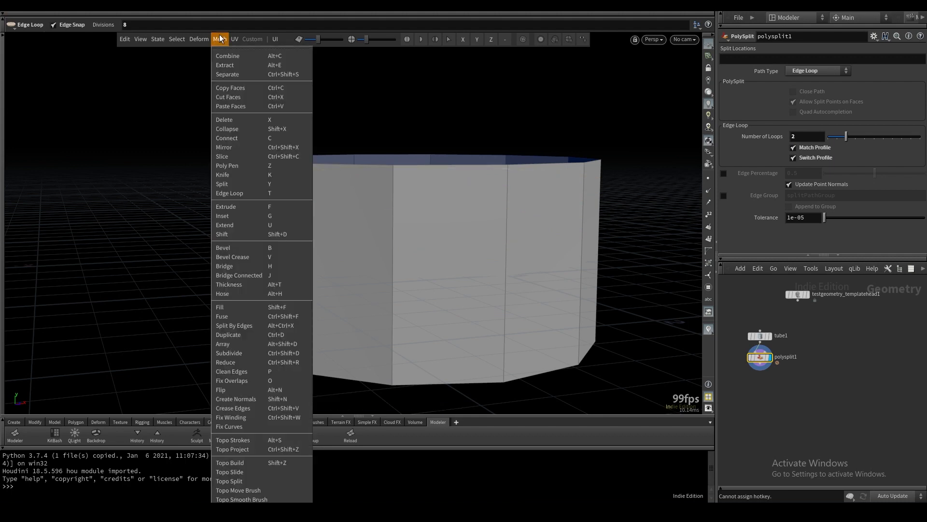
left_click(231, 193)
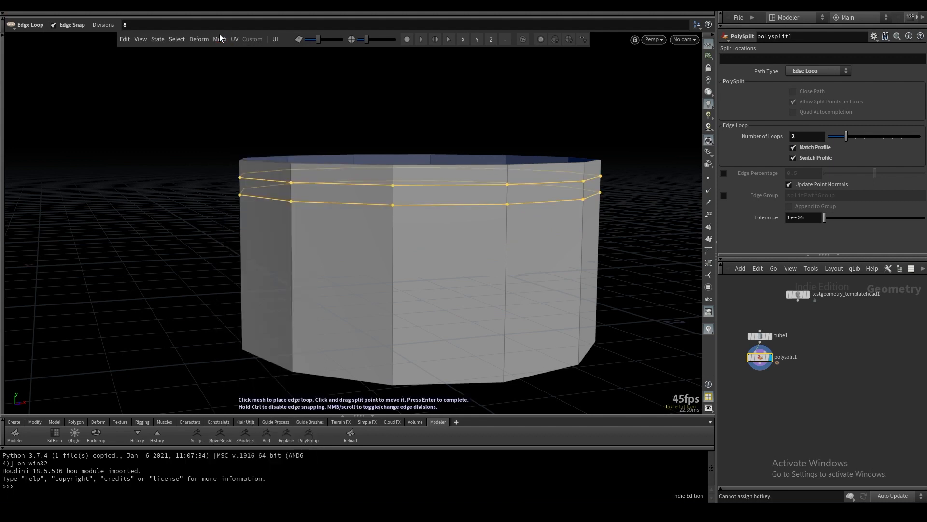